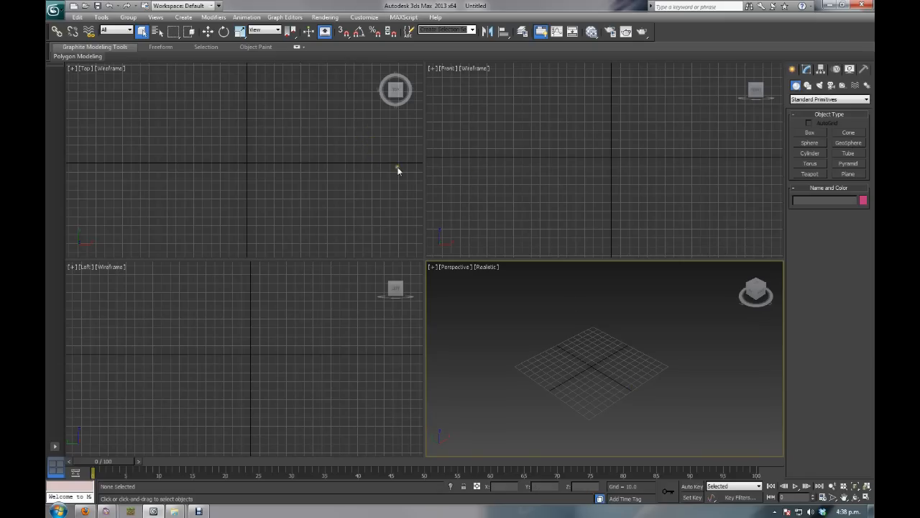
mouse_move(554, 334)
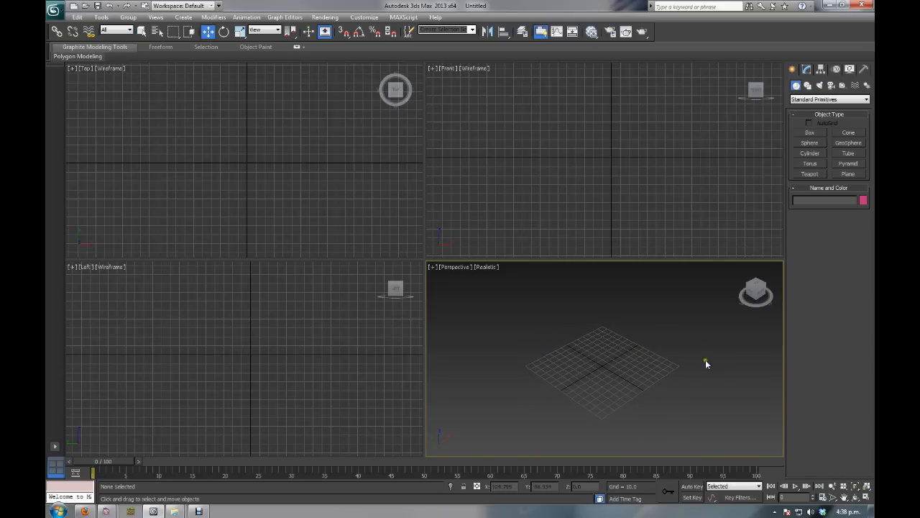
mouse_move(703, 362)
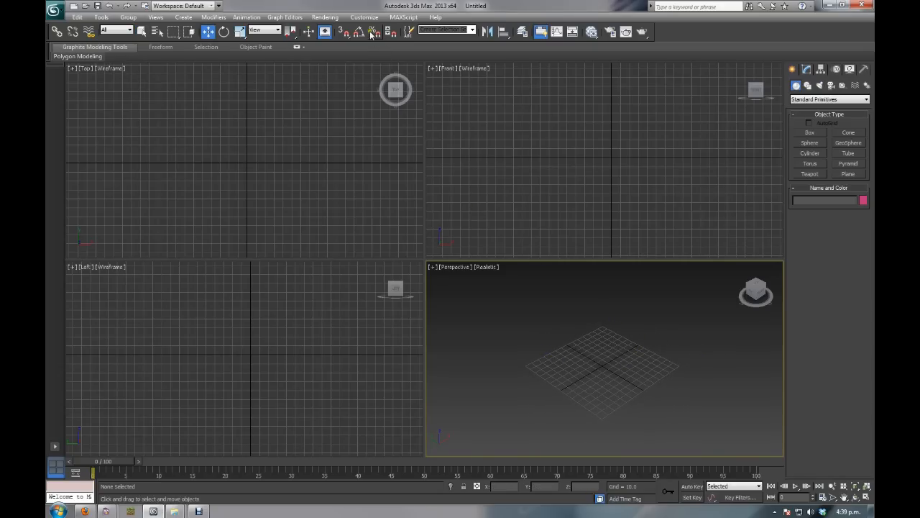
Step: Switch the display units to Generic Units in Units Setup
click(364, 17)
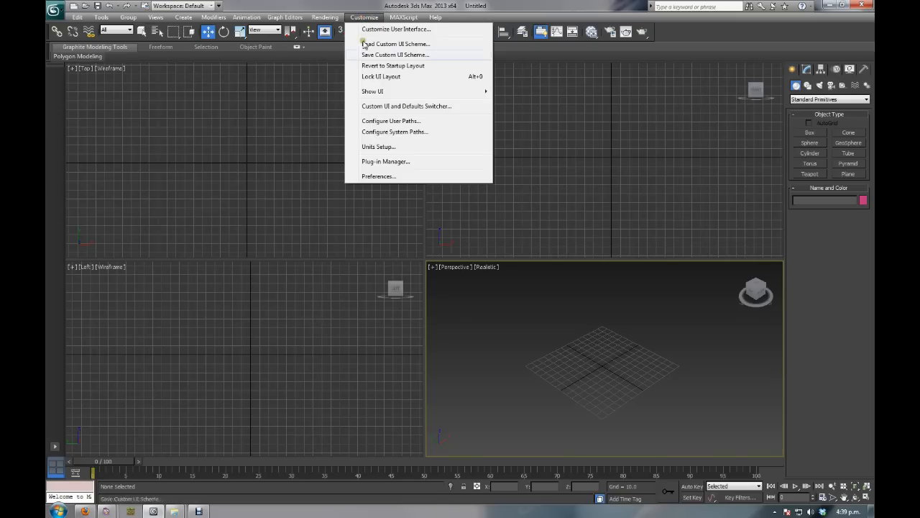
click(378, 147)
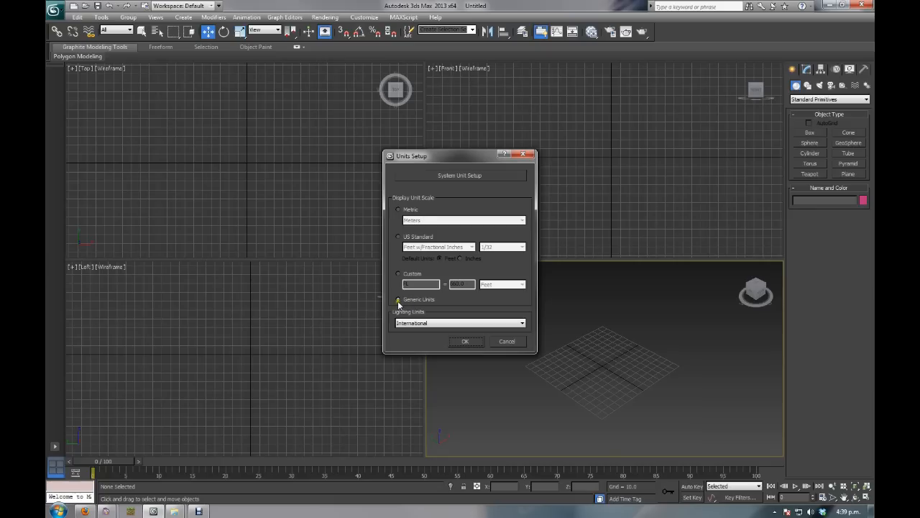
click(399, 299)
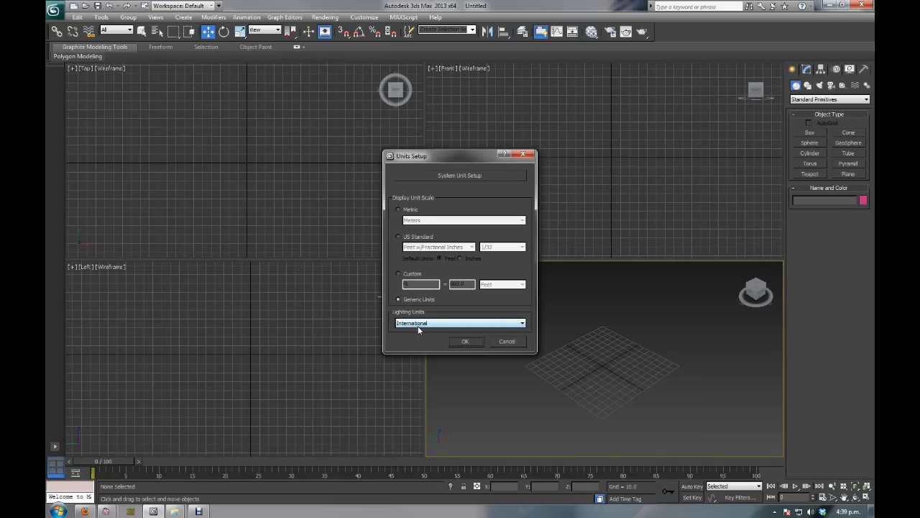
mouse_move(462, 185)
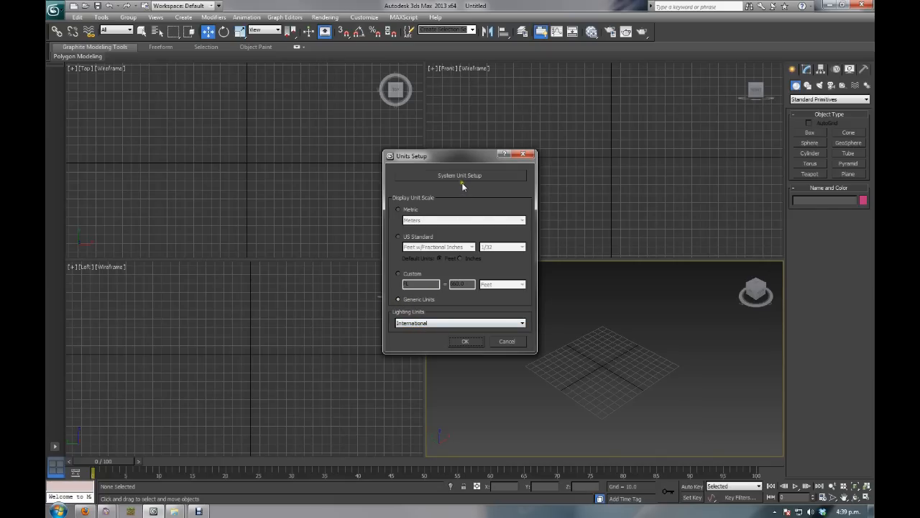
Step: Set the system unit scale to 1 Unit = 1.0 Meters
click(459, 175)
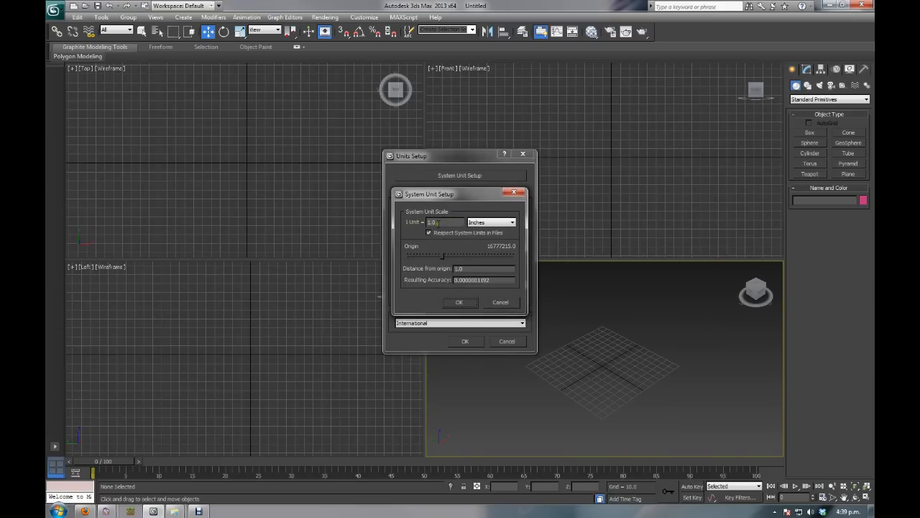
click(491, 221)
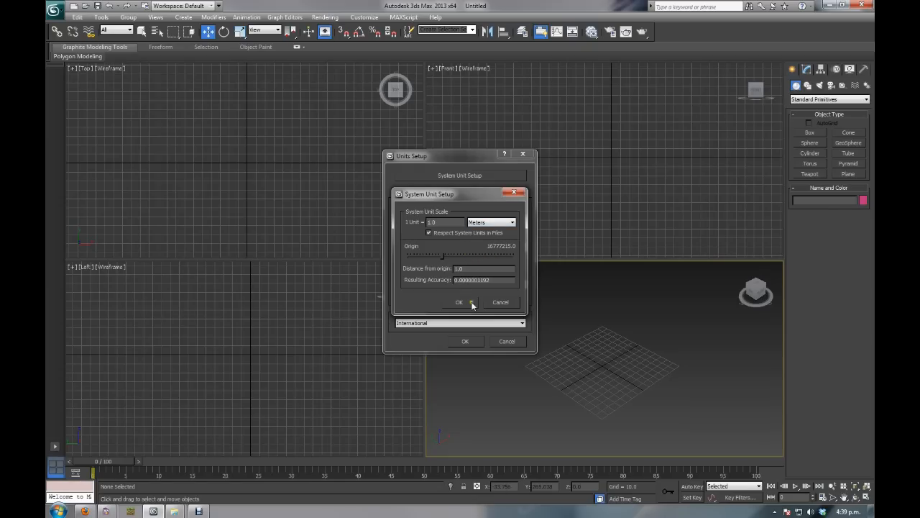
click(460, 302)
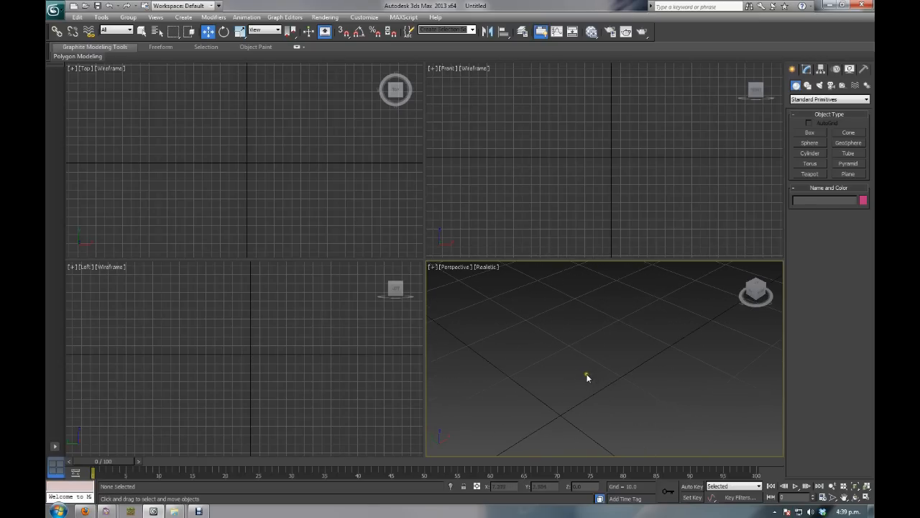
mouse_move(555, 419)
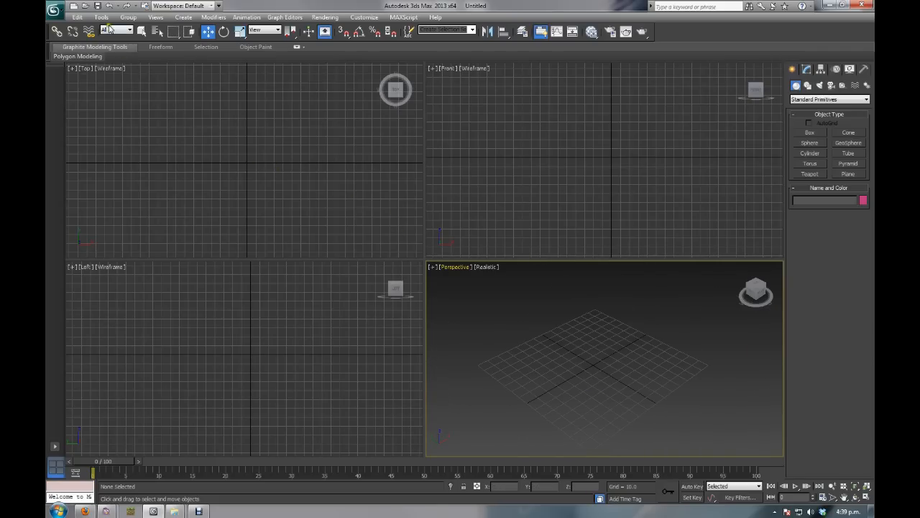
Step: Set the Home Grid spacing to 1.0 in Grid and Snap Settings
click(101, 16)
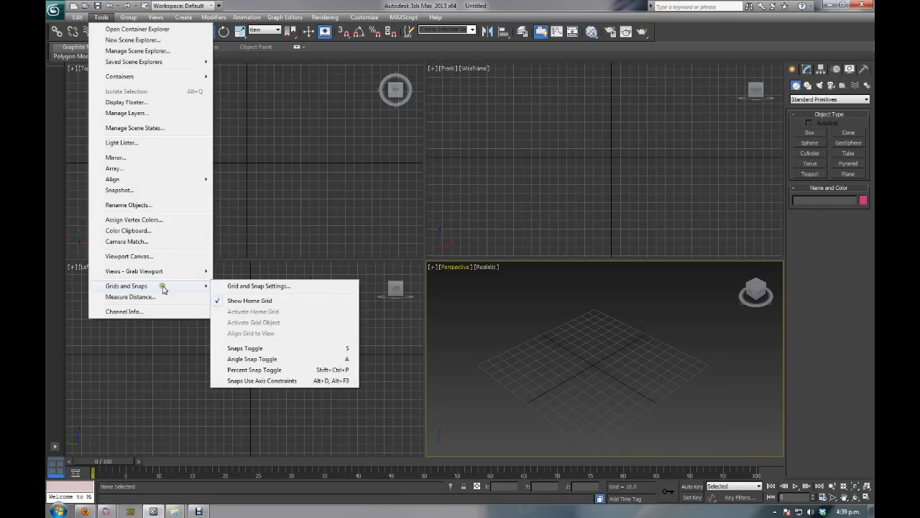
click(258, 286)
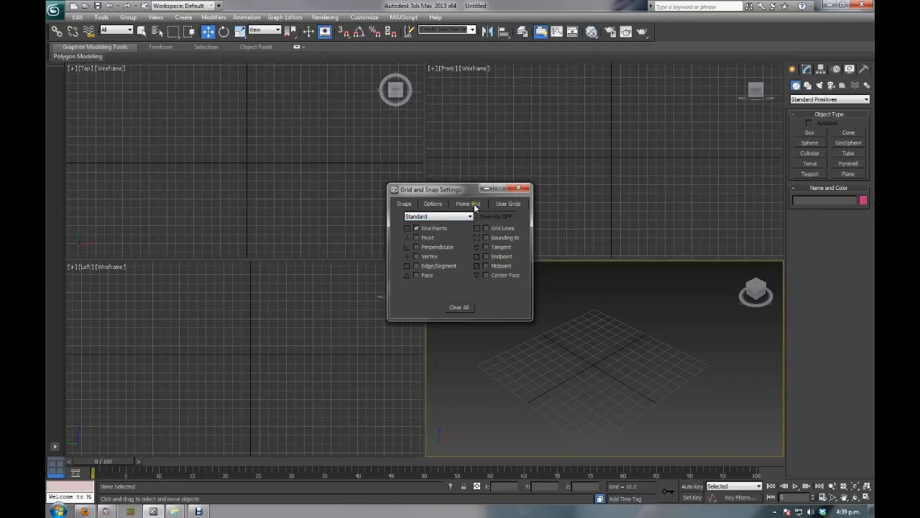
click(467, 204)
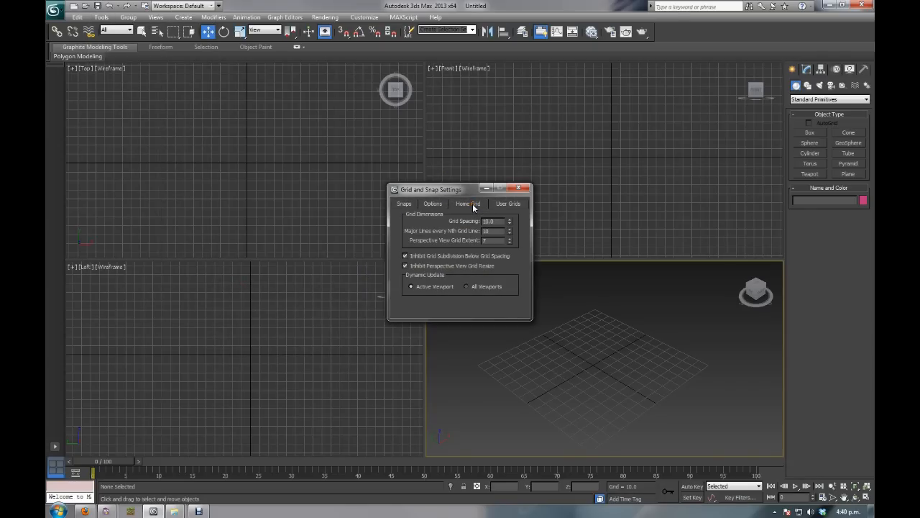
triple_click(493, 220)
text(1)
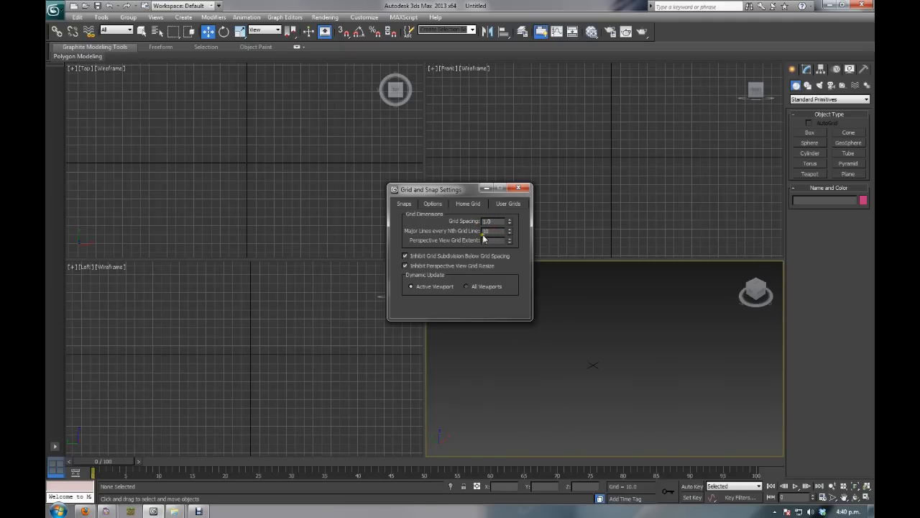
mouse_move(601, 399)
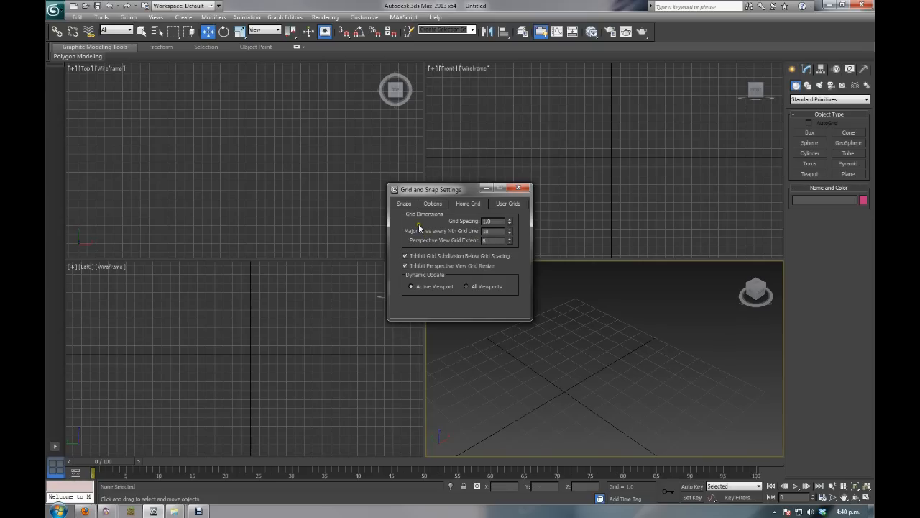
mouse_move(483, 212)
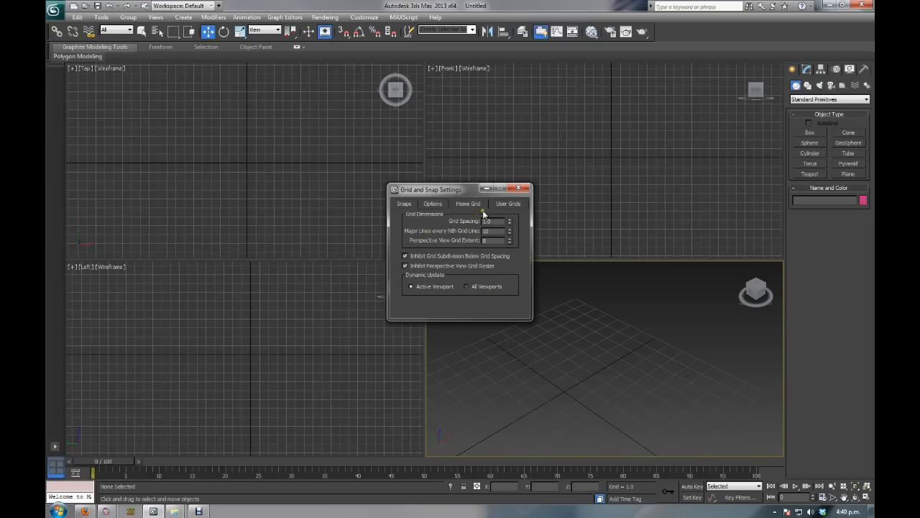
click(518, 188)
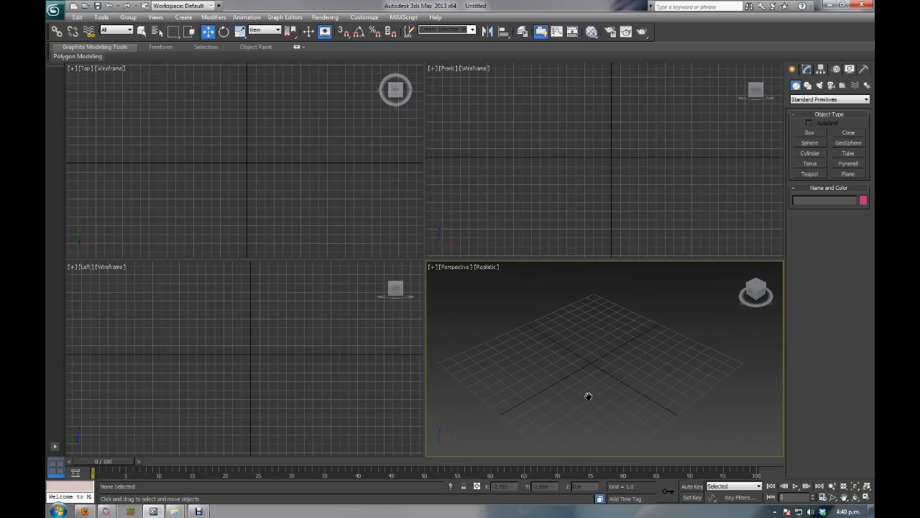
mouse_move(556, 341)
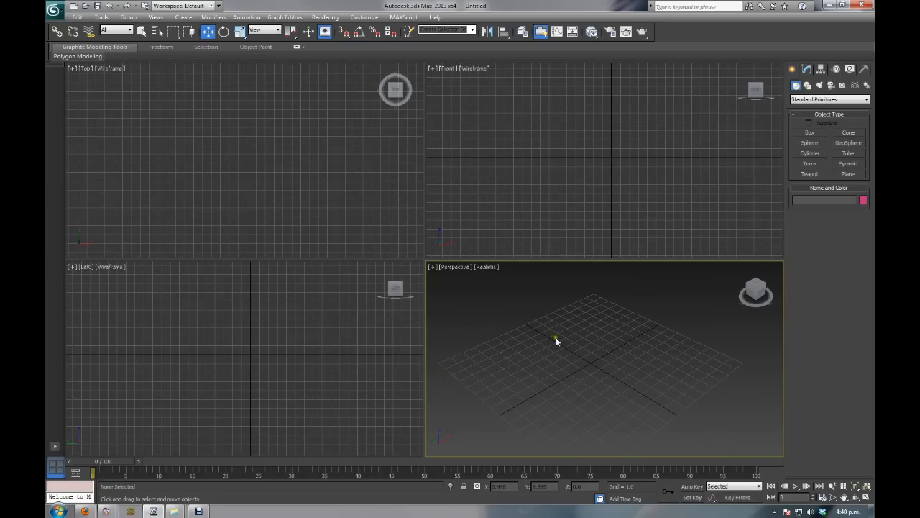
mouse_move(648, 318)
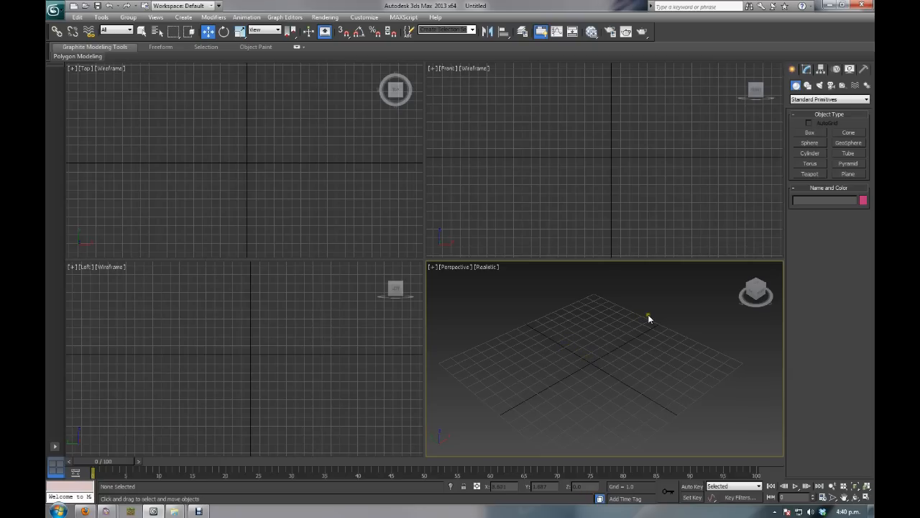
mouse_move(604, 359)
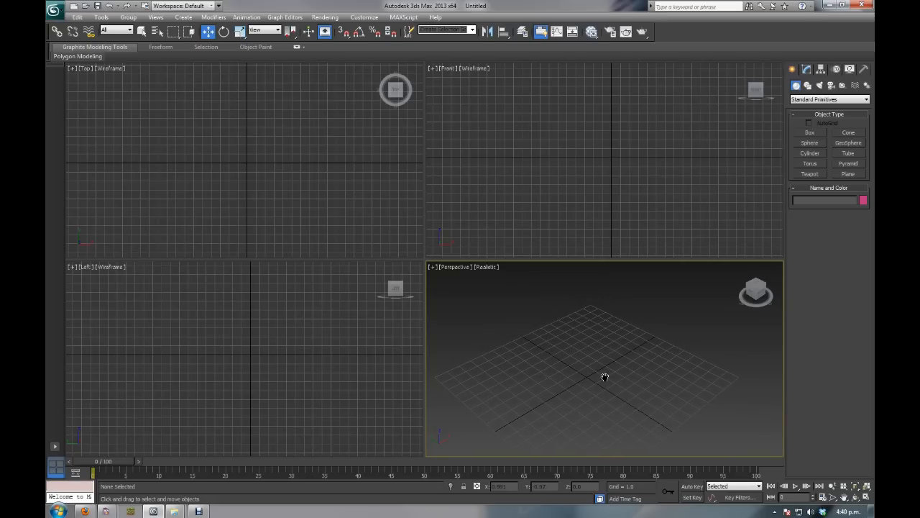
Step: Draw Box001 at the grid centre, roughly 1.0 by 1.0 by 1.0
click(810, 133)
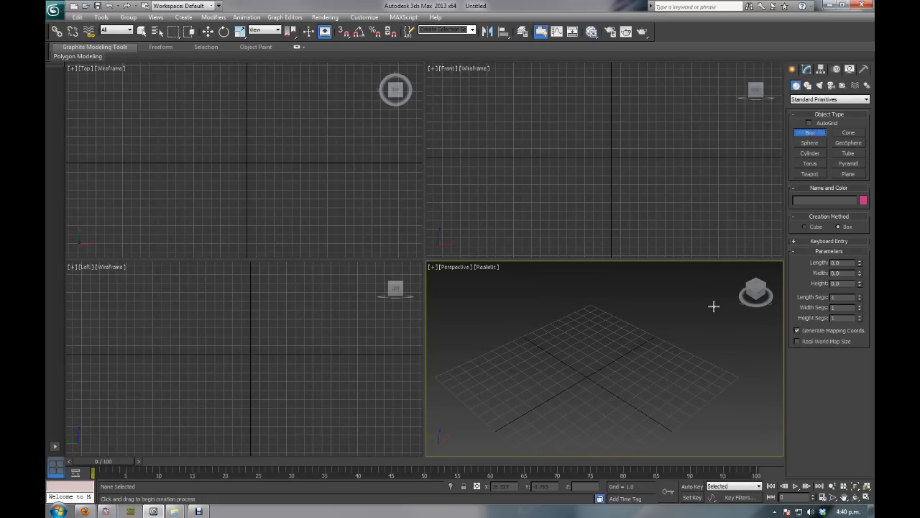
mouse_move(723, 276)
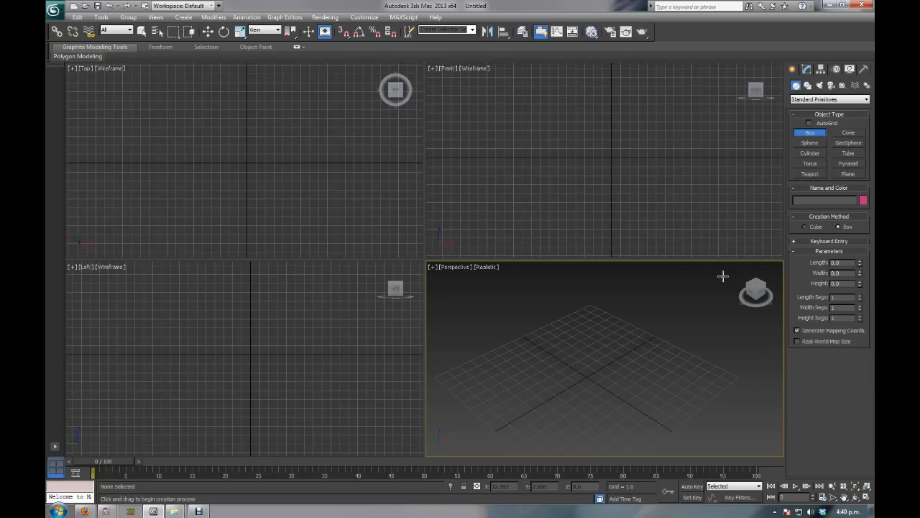
mouse_move(584, 377)
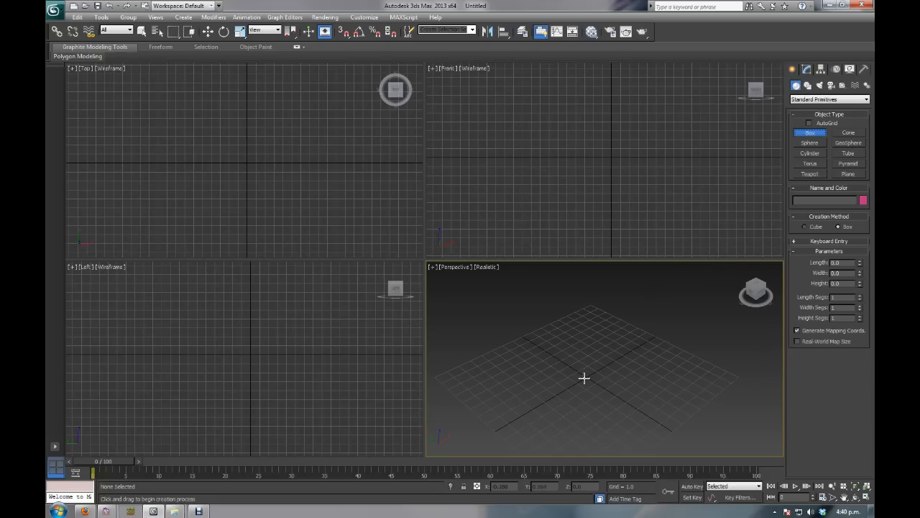
drag(585, 378, 597, 370)
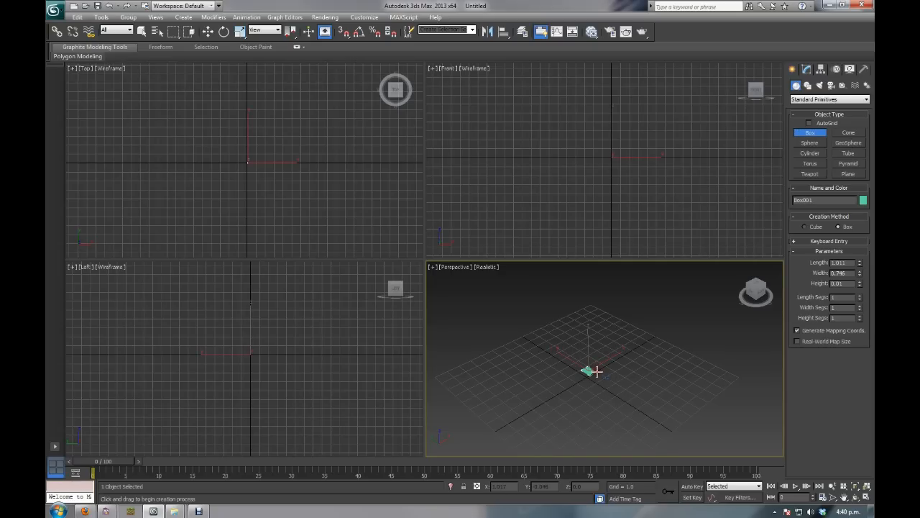
drag(590, 370, 580, 334)
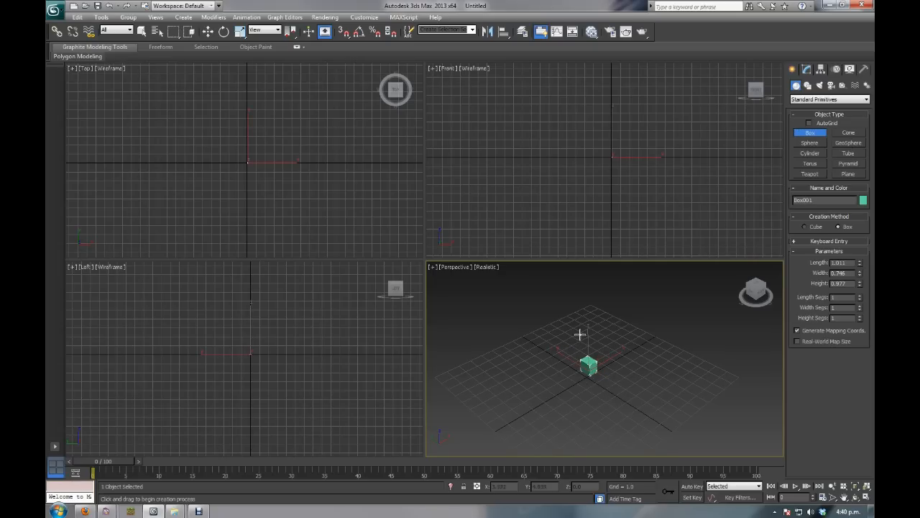
mouse_move(614, 357)
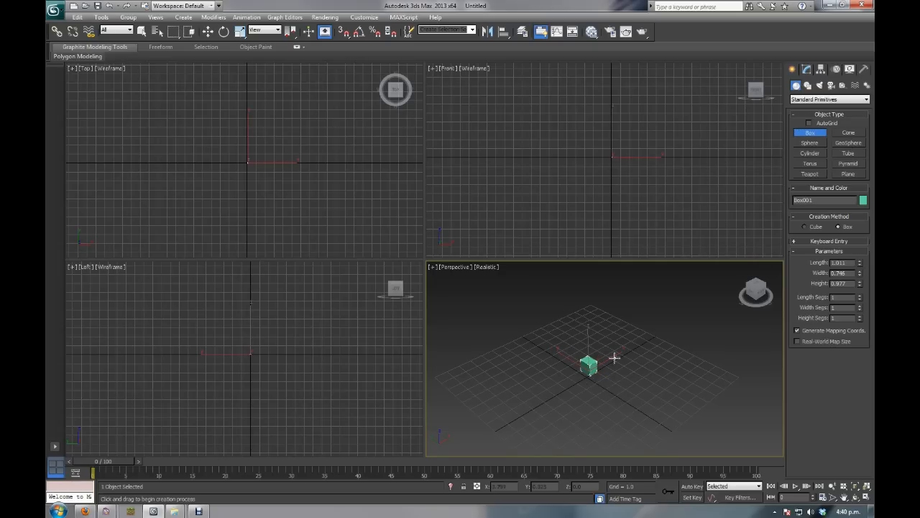
mouse_move(653, 371)
text(1)
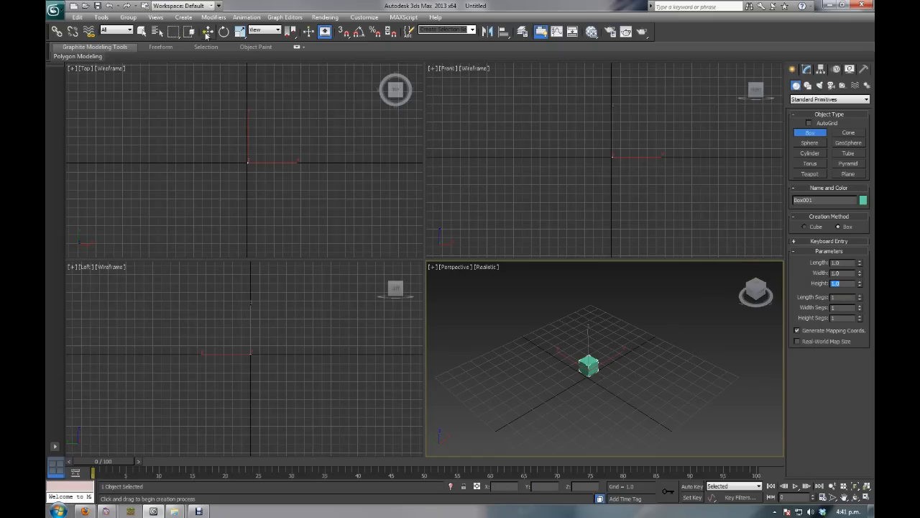
Step: Move the green cube to X 0.5, Y 0.5, Z 0 and orbit to inspect it
click(208, 31)
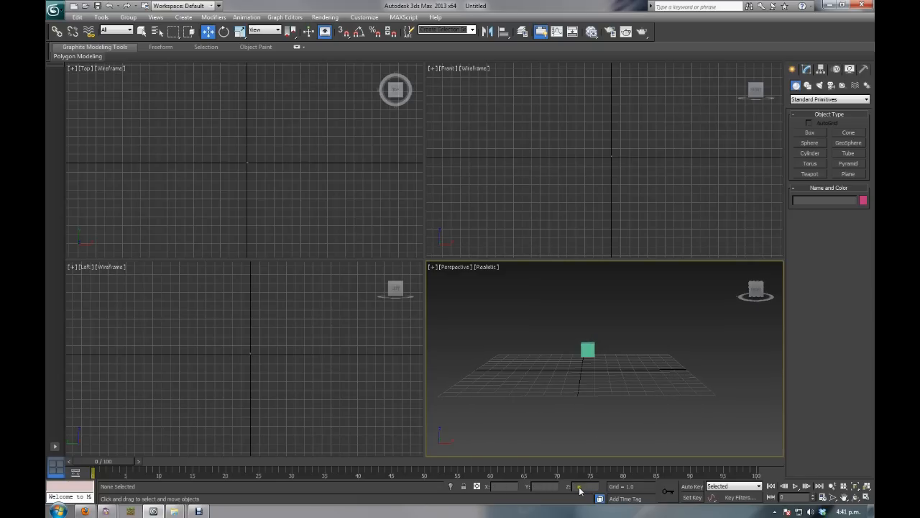
click(587, 350)
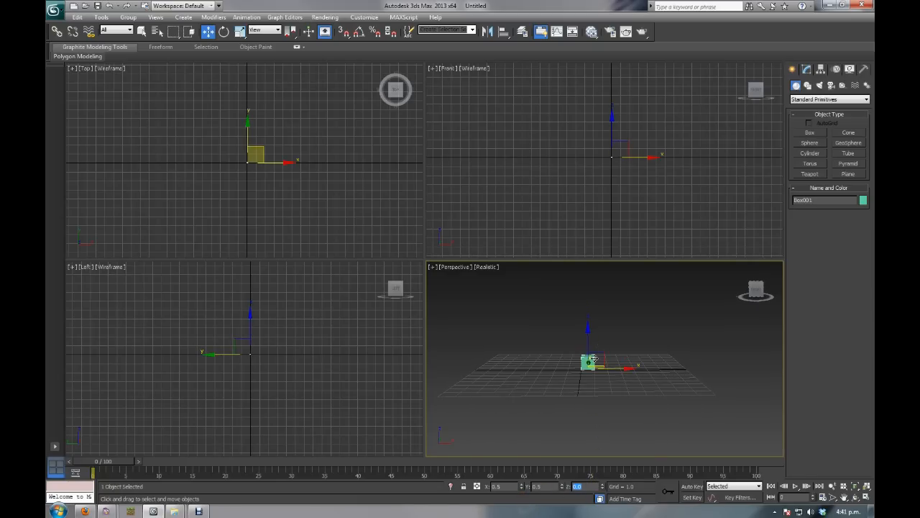
drag(590, 363, 618, 402)
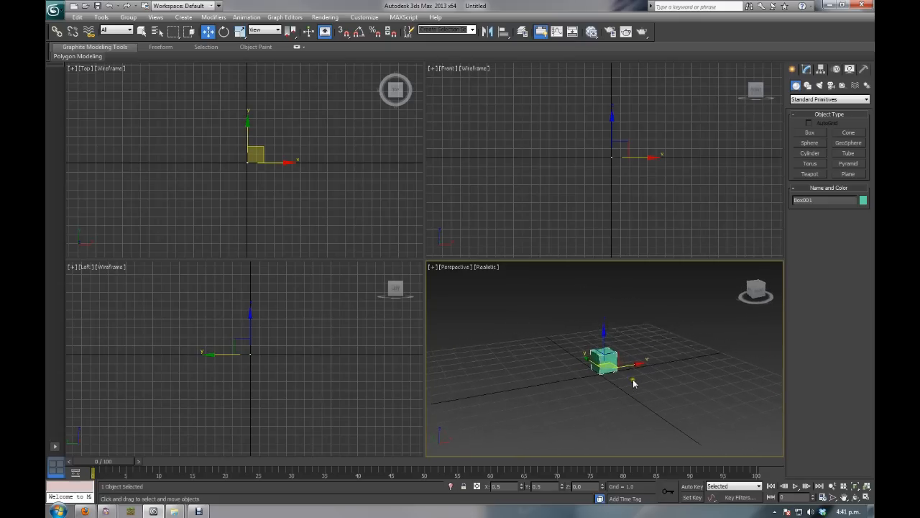
drag(632, 383, 534, 425)
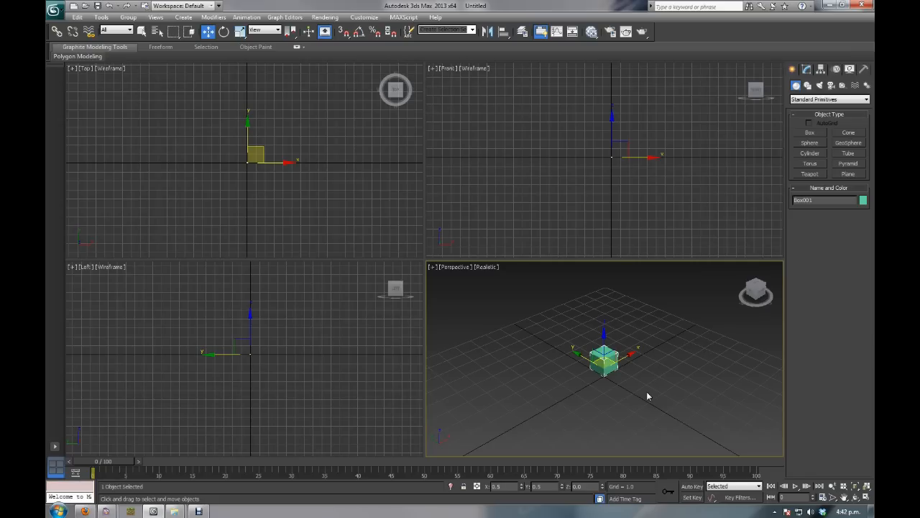
mouse_move(655, 384)
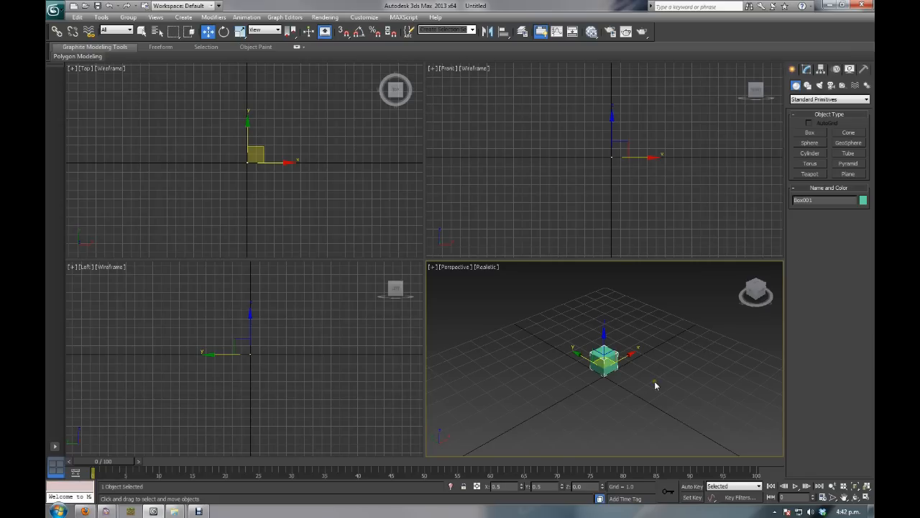
Step: Deselect the cube and browse Explorer to Documents > 3dsMax > sceneassets
click(646, 402)
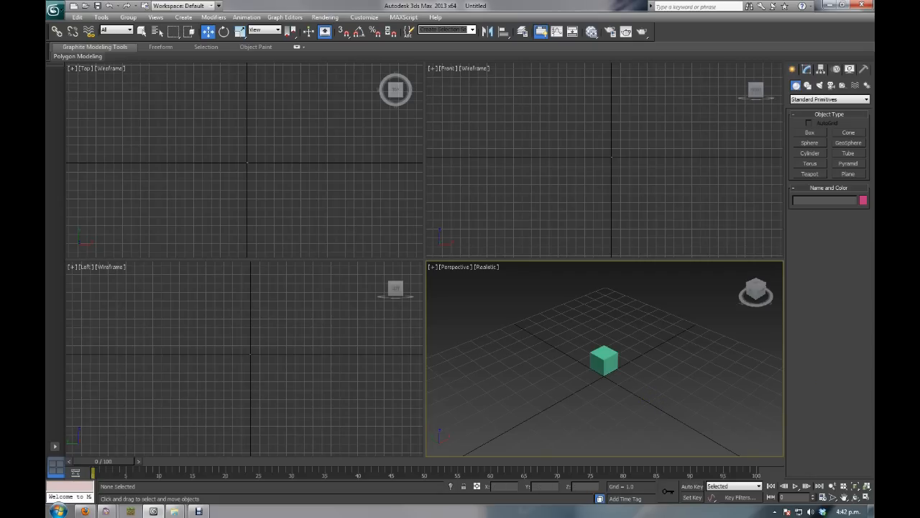
mouse_move(739, 387)
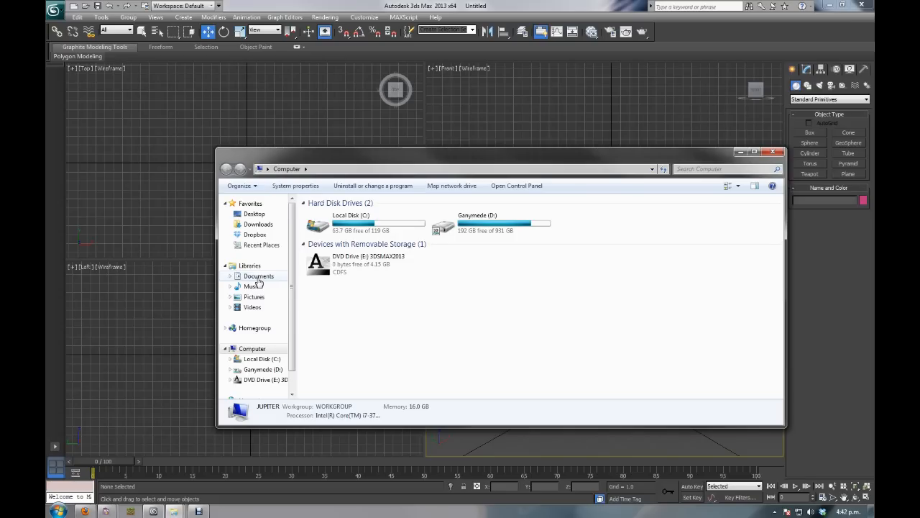
click(258, 275)
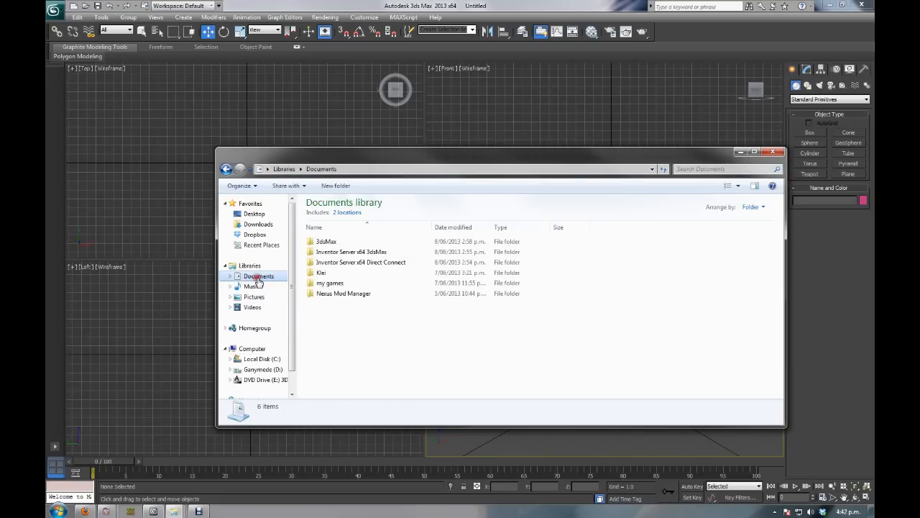
double_click(326, 241)
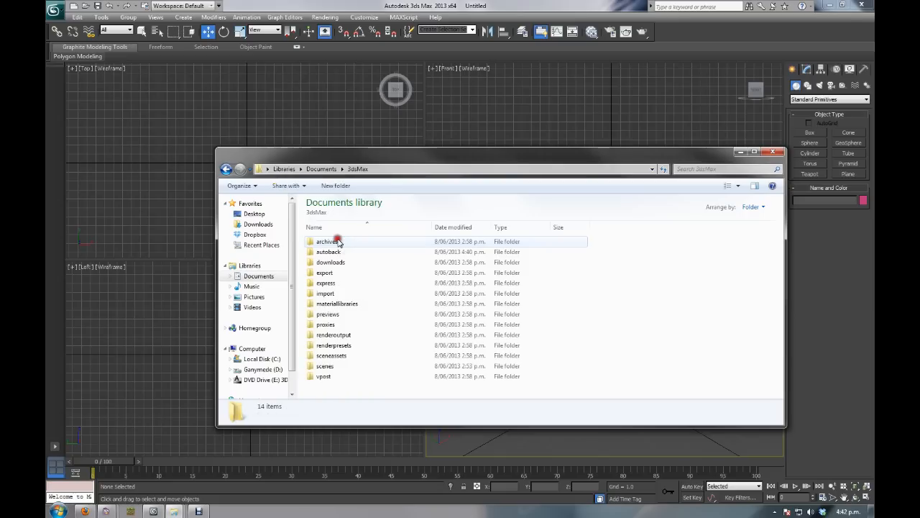
mouse_move(332, 355)
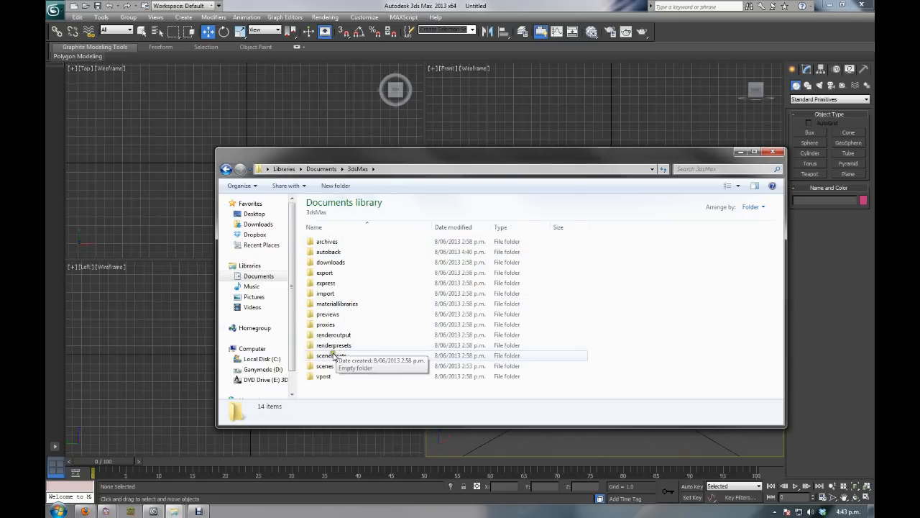
double_click(331, 356)
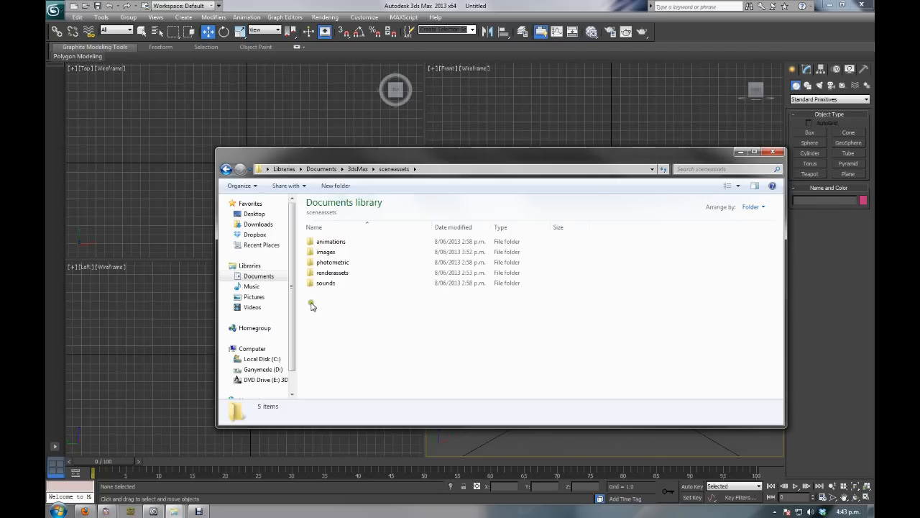
Step: Open images > Minecraft to review the checker and Stone PNGs, then close Explorer
click(326, 252)
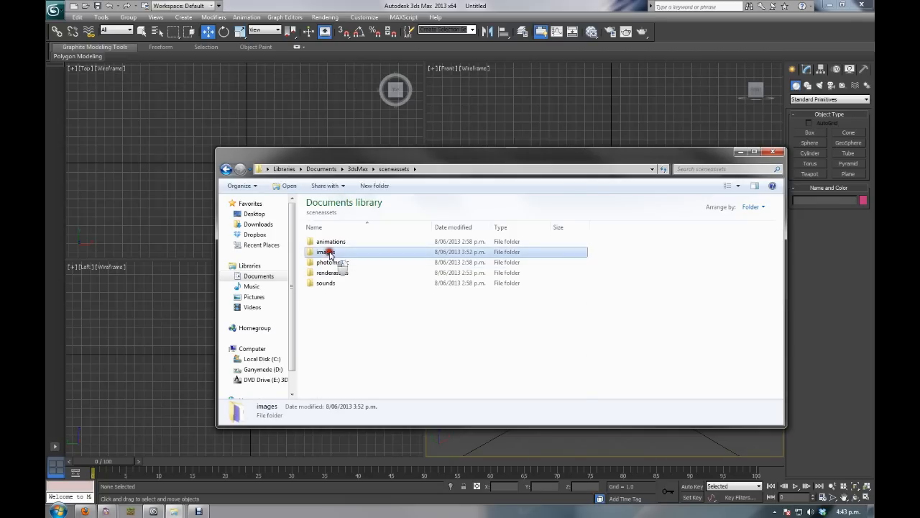
double_click(327, 251)
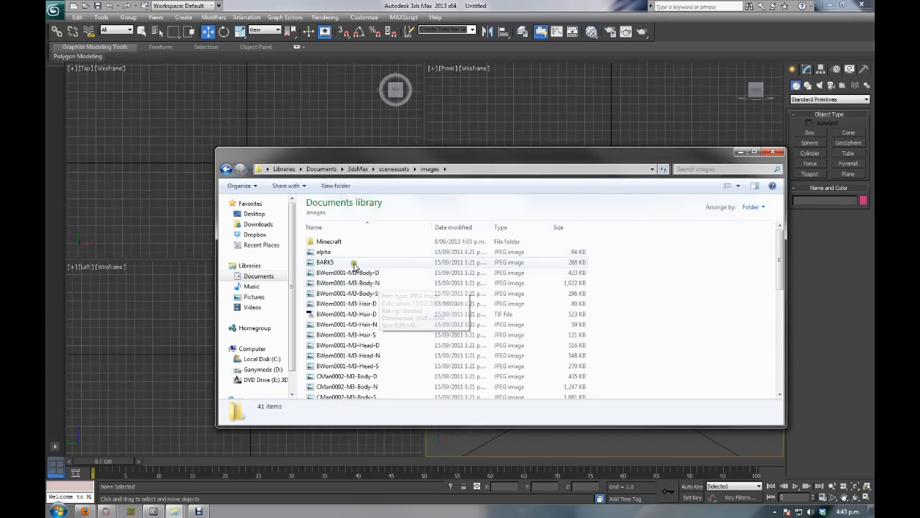
mouse_move(345, 241)
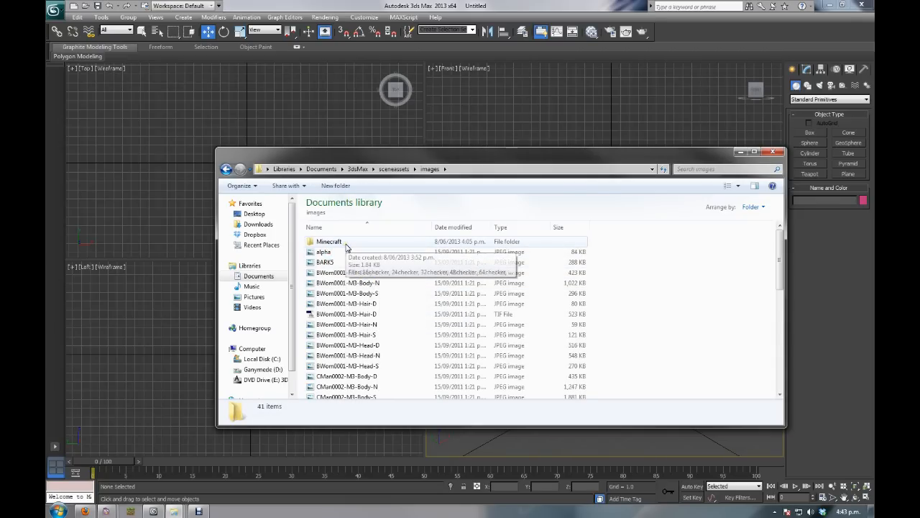
double_click(329, 241)
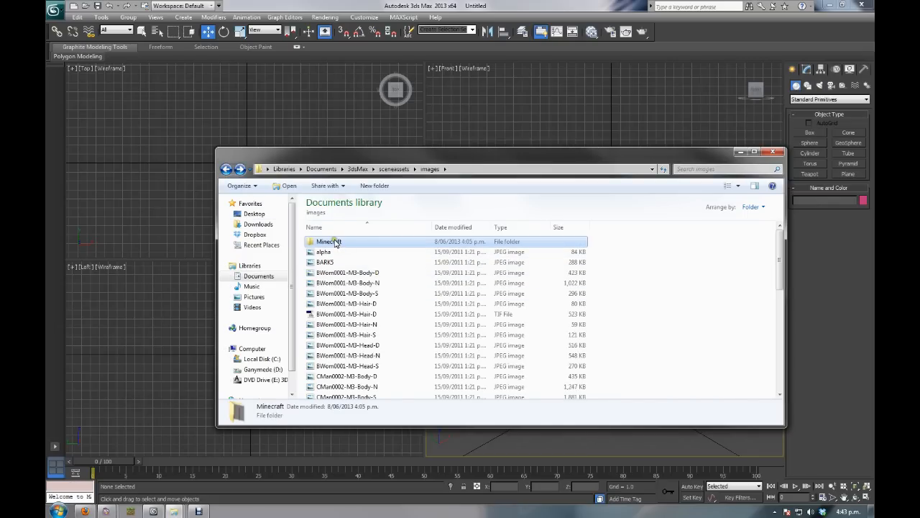
double_click(328, 241)
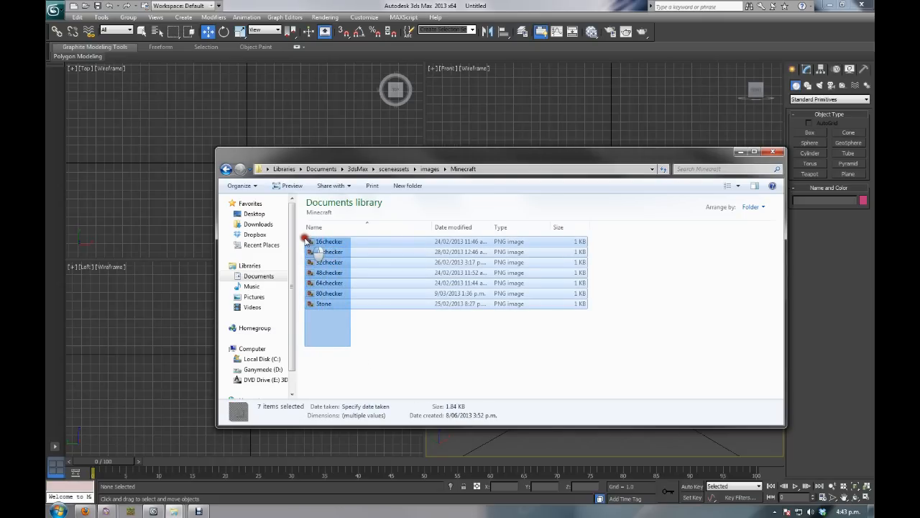
click(342, 358)
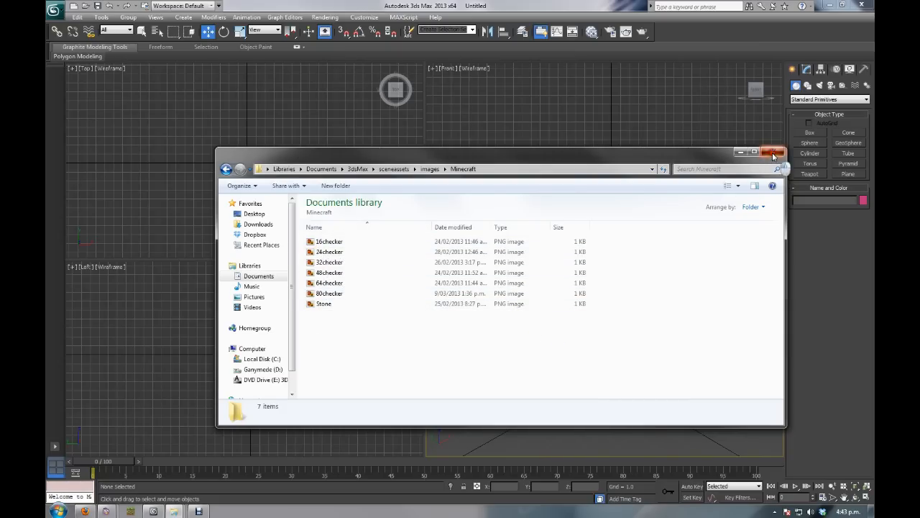
click(774, 152)
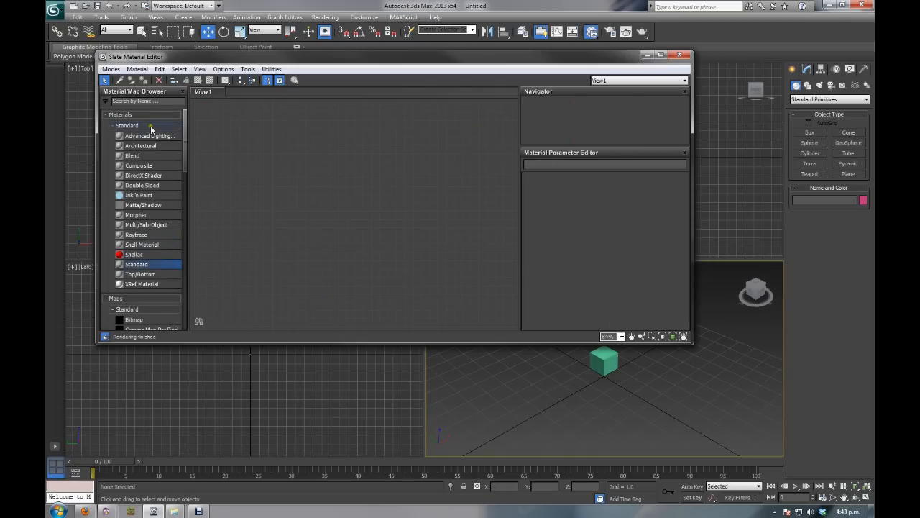
Step: Scroll through the Material/Map Browser's Materials and Maps lists
scroll(down, 3)
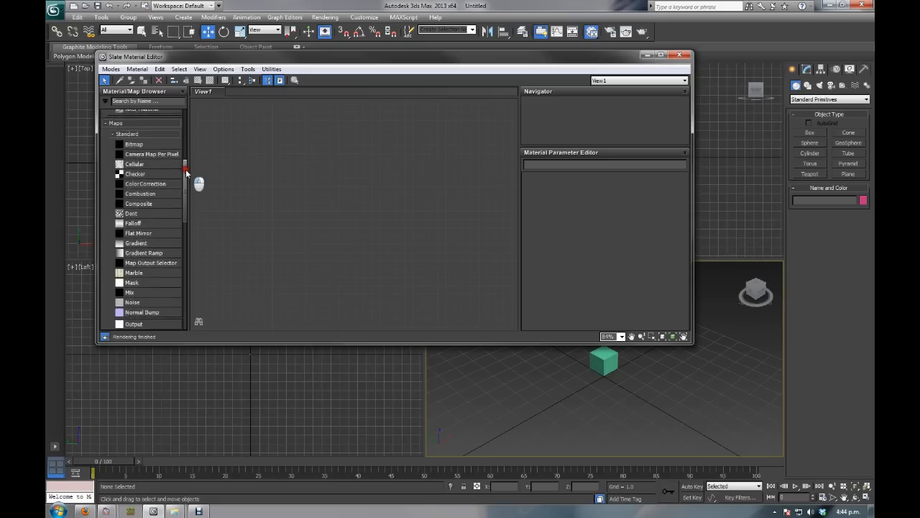
scroll(up, 3)
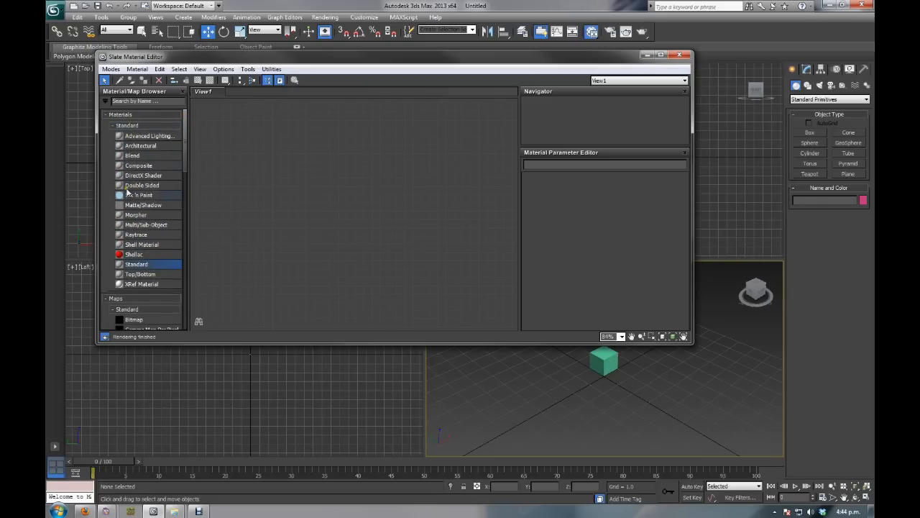
scroll(down, 3)
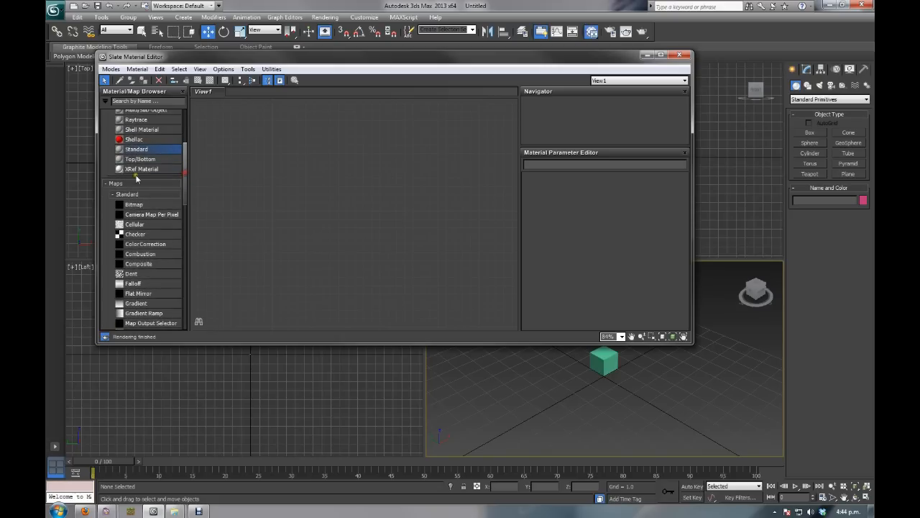
scroll(up, 3)
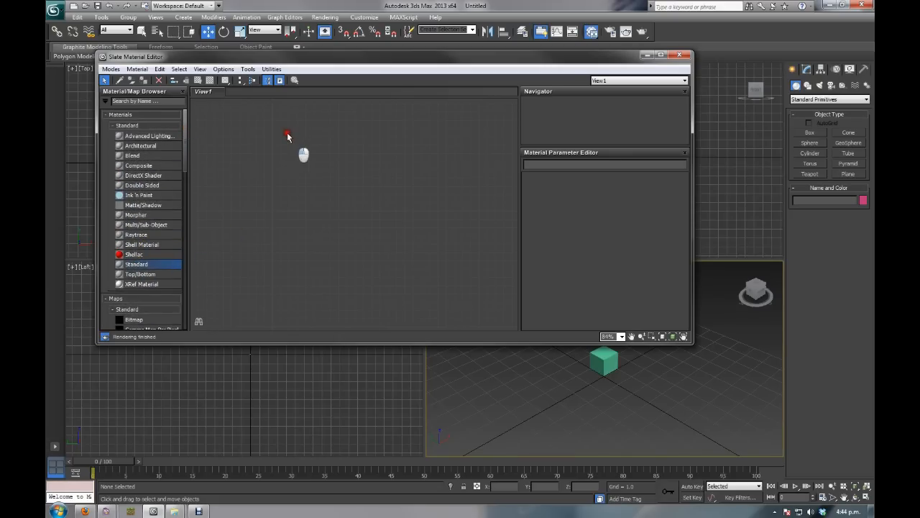
Step: Add a collapsed Standard material named 16x Checker and open its Diffuse map list
double_click(136, 264)
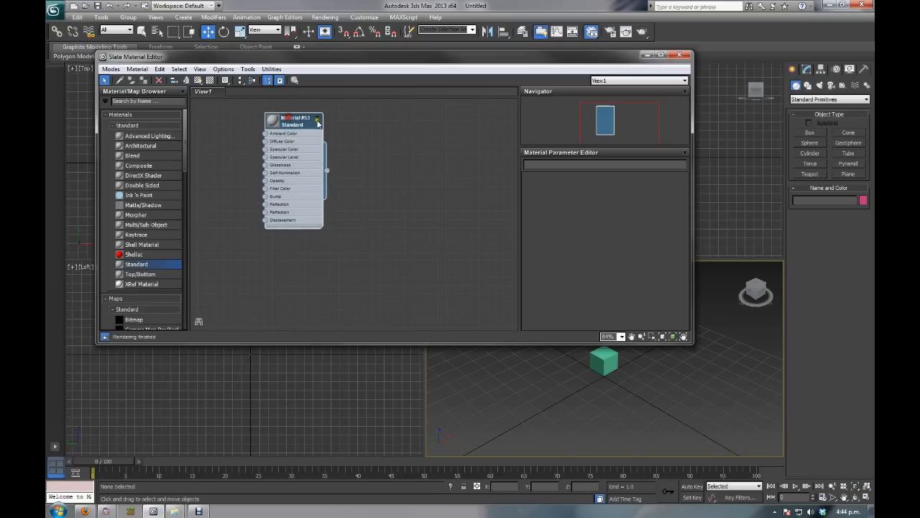
click(317, 118)
text(16x Checker)
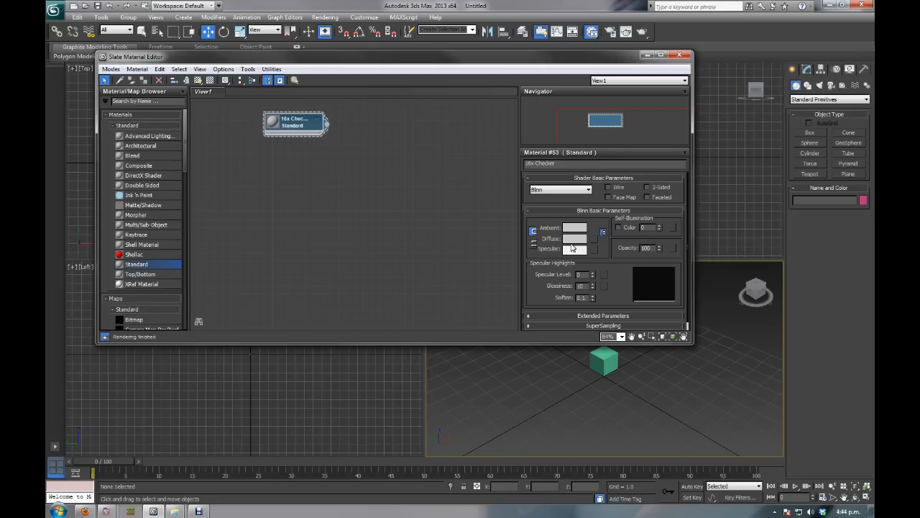
mouse_move(595, 240)
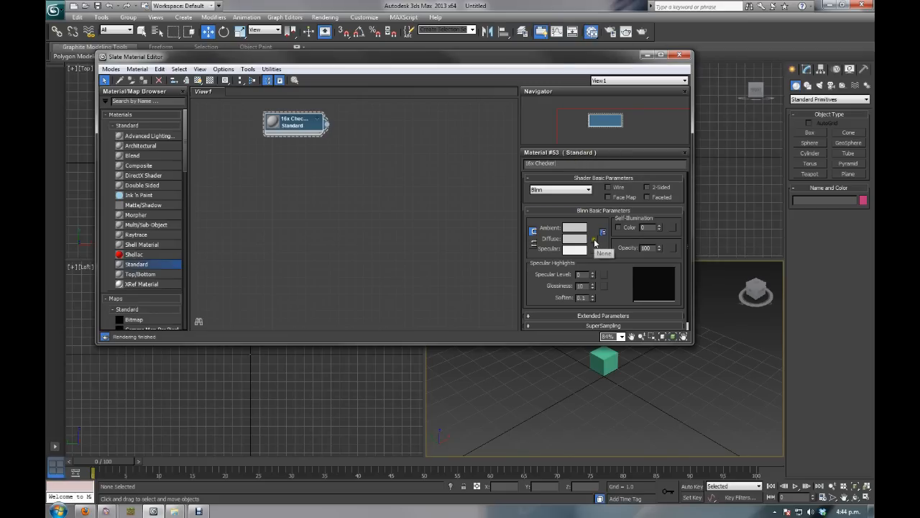
click(593, 238)
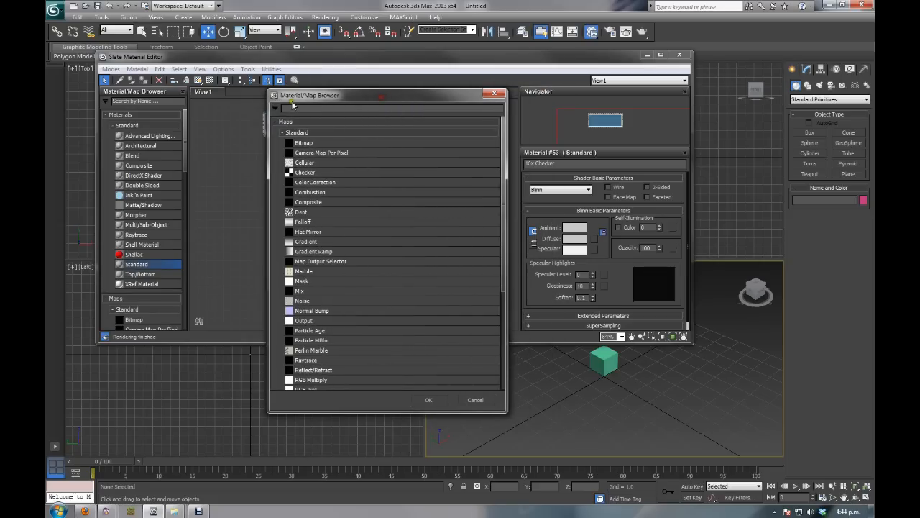
Step: Load 16checker from images > Minecraft as the Bitmap diffuse map
click(304, 143)
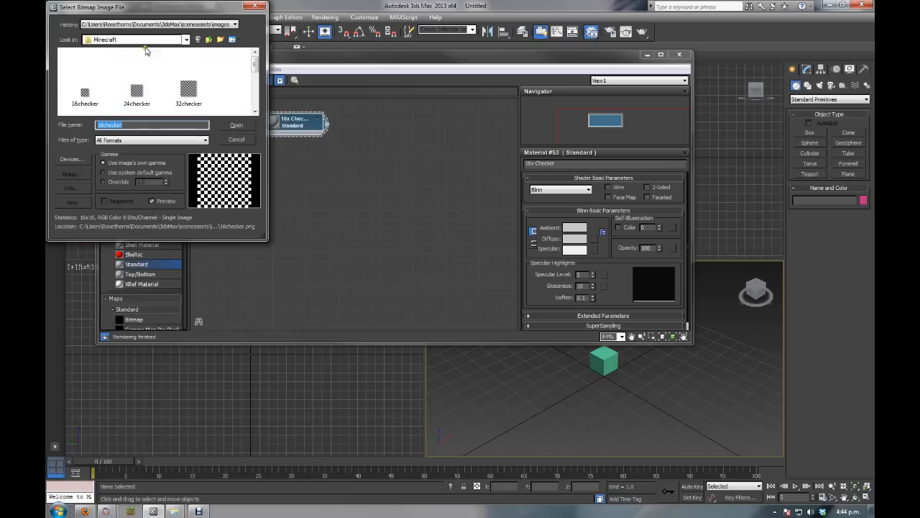
click(186, 39)
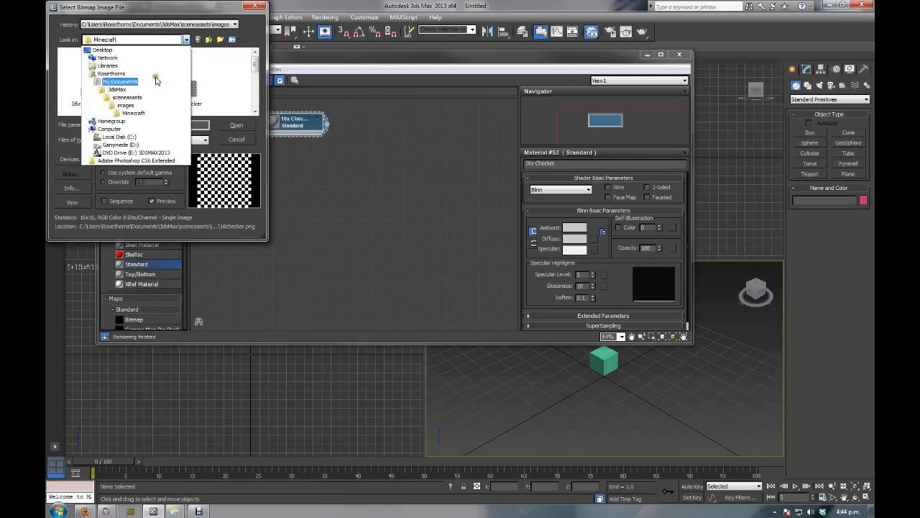
click(127, 98)
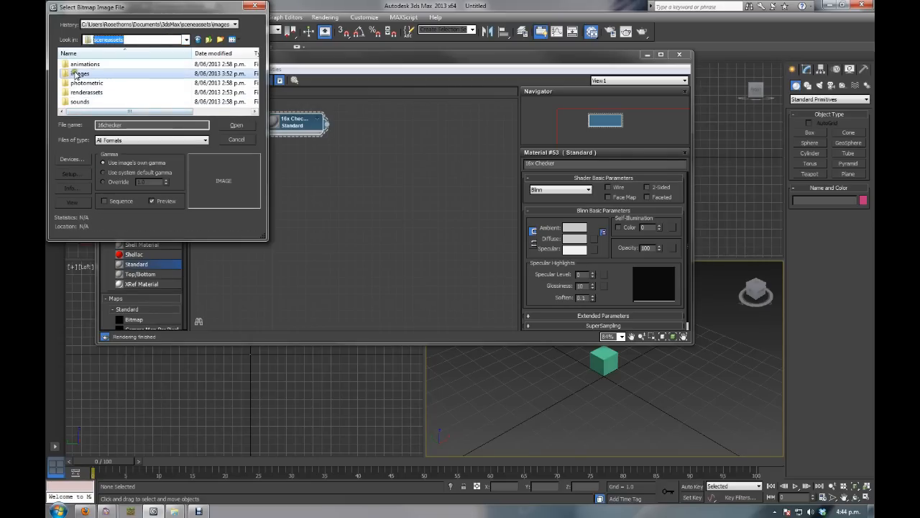
double_click(81, 73)
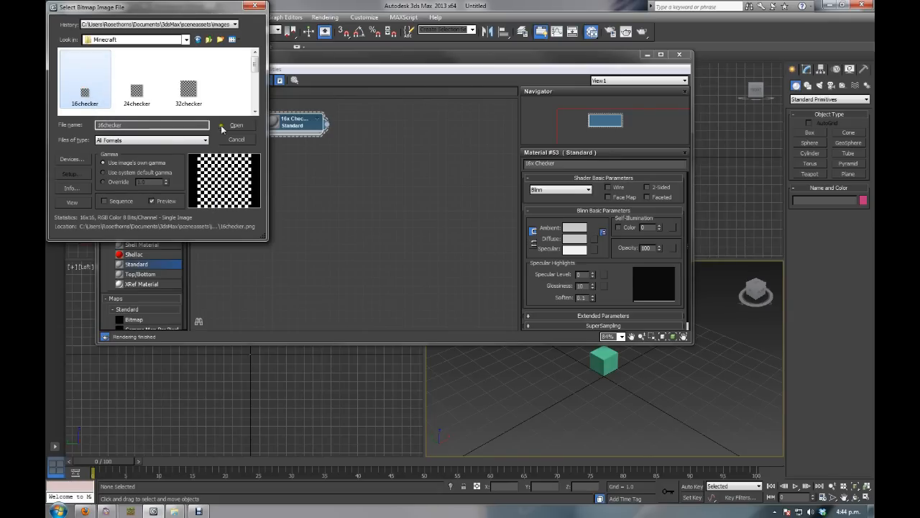
click(236, 125)
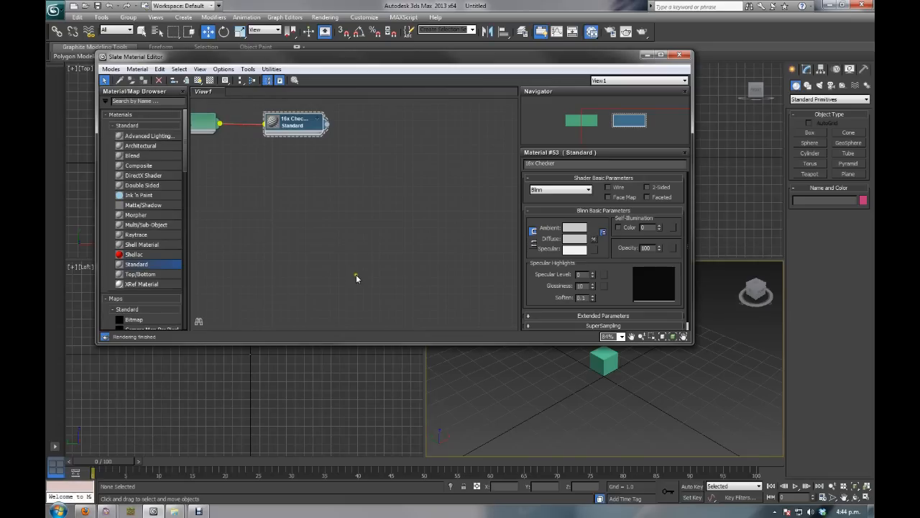
mouse_move(338, 231)
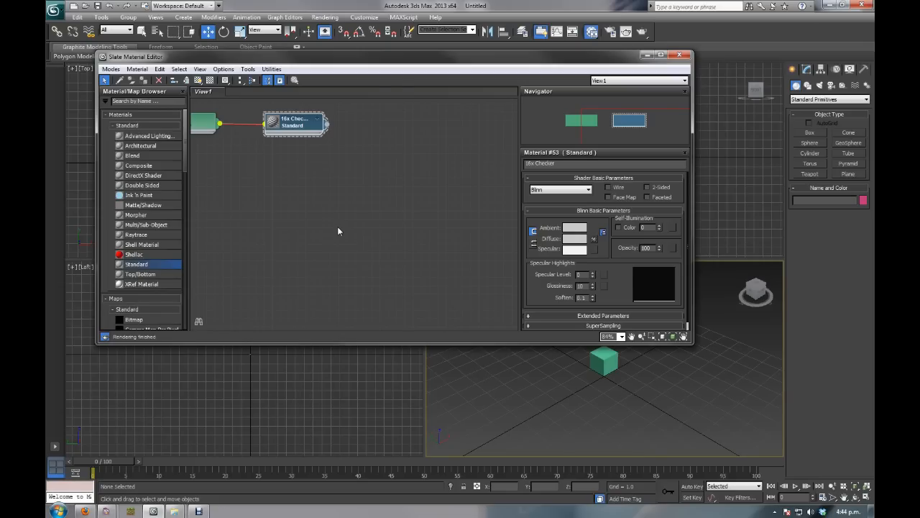
mouse_move(333, 228)
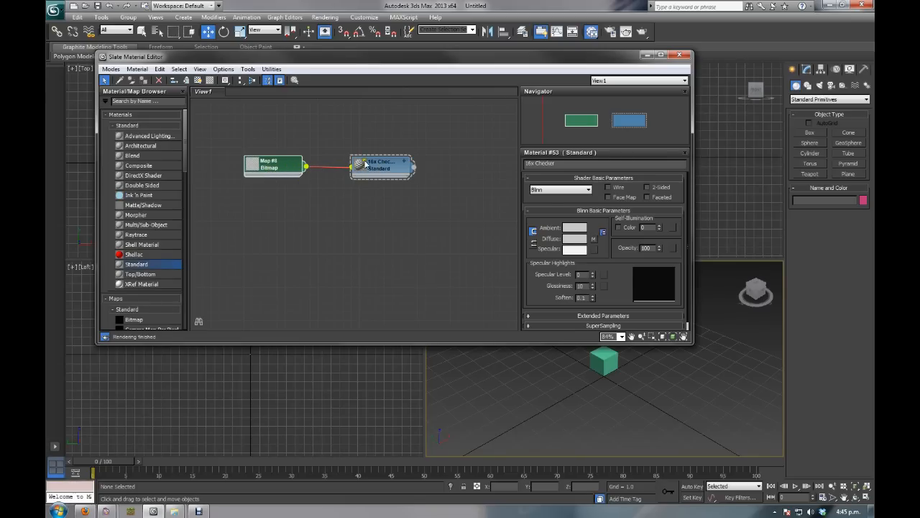
Step: Rename the 16checker Bitmap node to 16x Checker
click(273, 165)
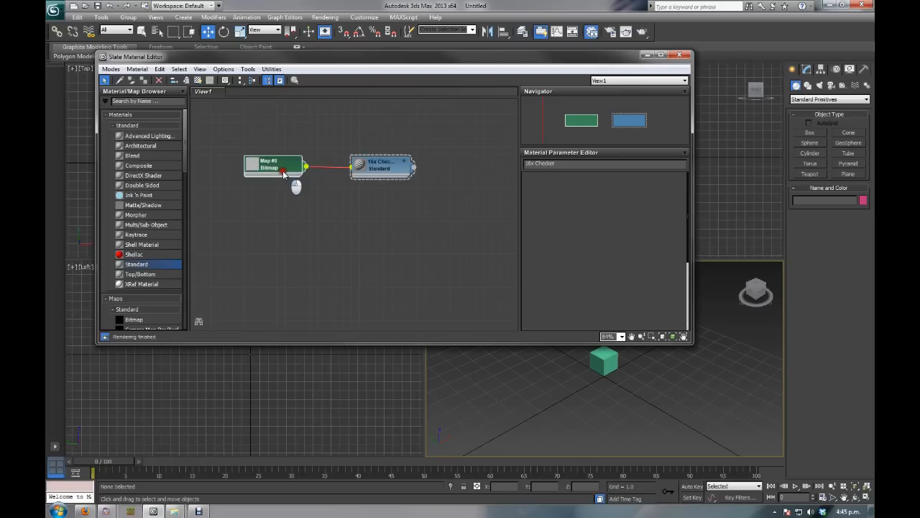
click(272, 166)
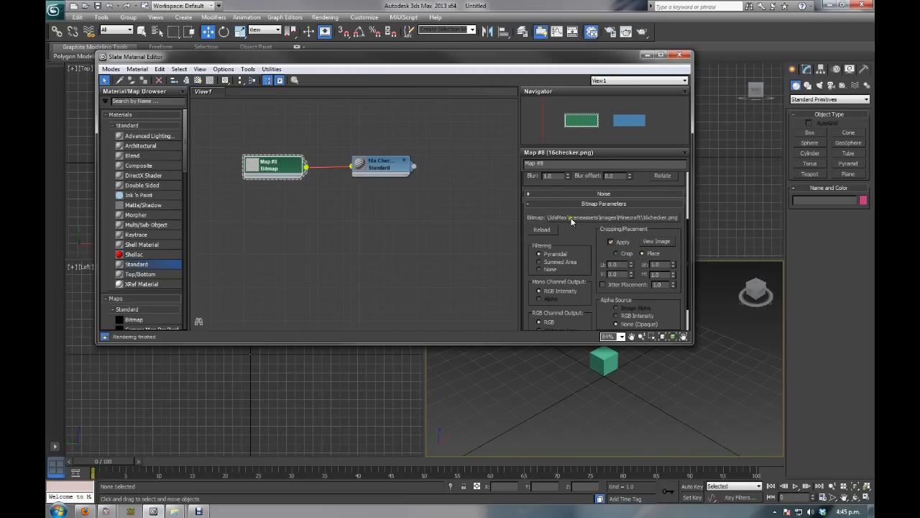
mouse_move(542, 275)
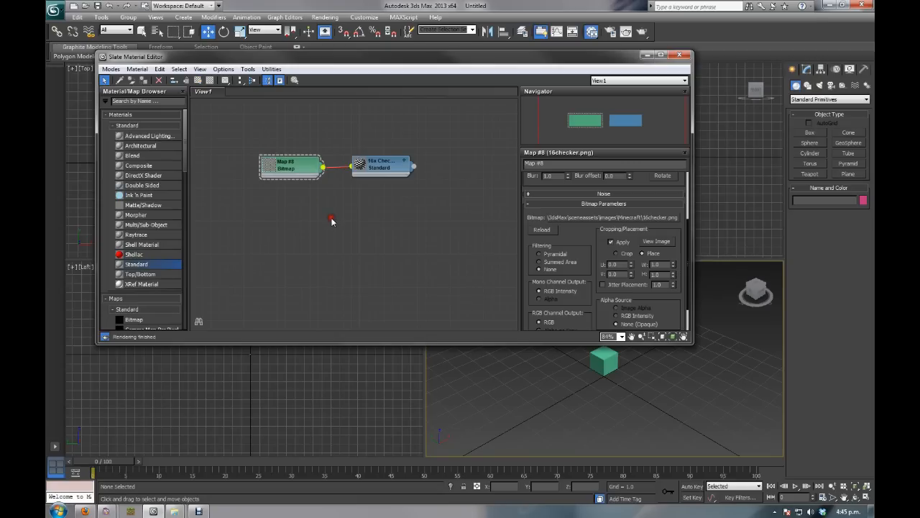
mouse_move(320, 202)
text(16x Checker)
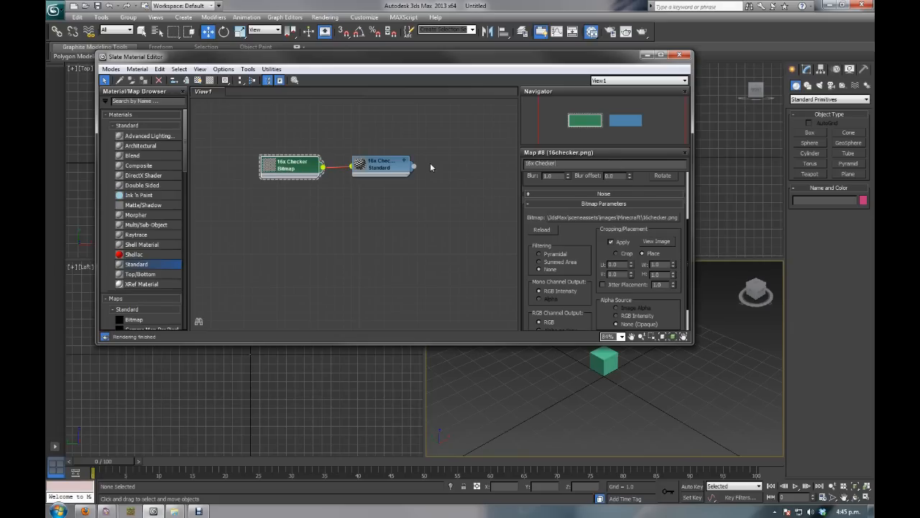
mouse_move(432, 252)
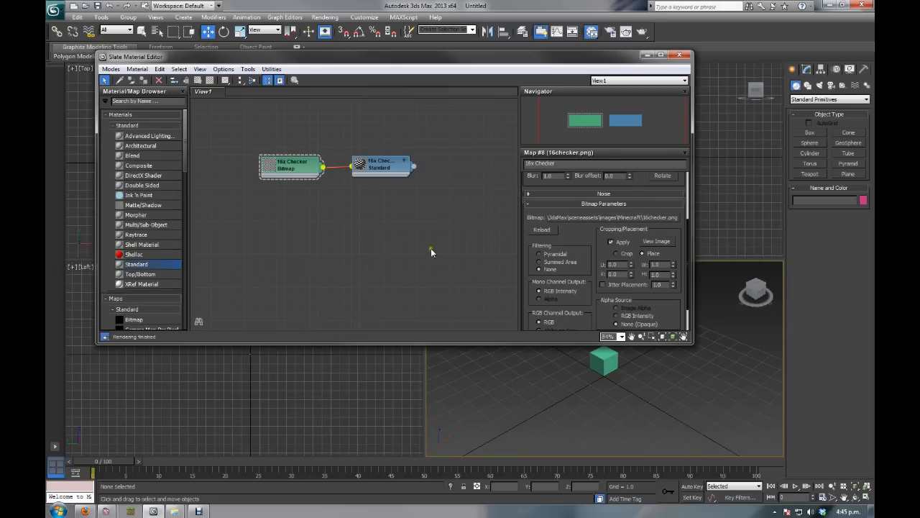
click(377, 167)
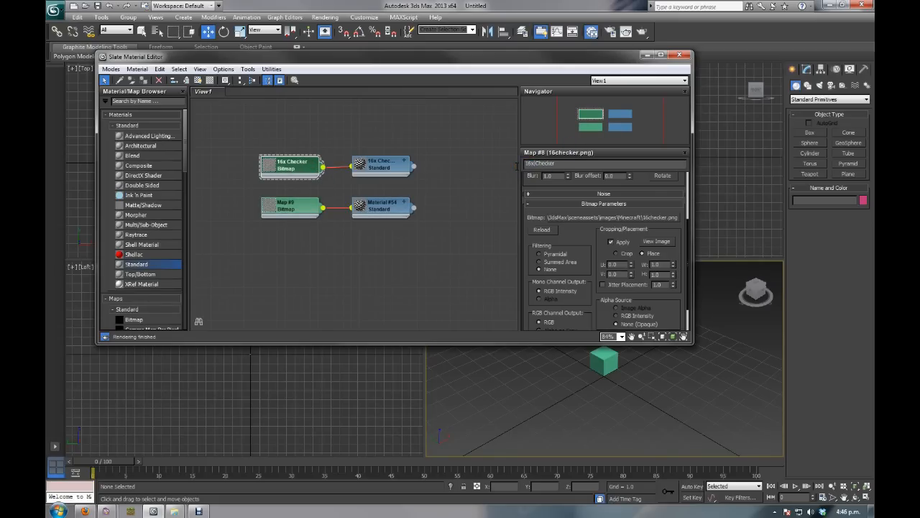
Step: Rename the cloned material to 24x checker and its bitmap to 24x Checker
click(382, 207)
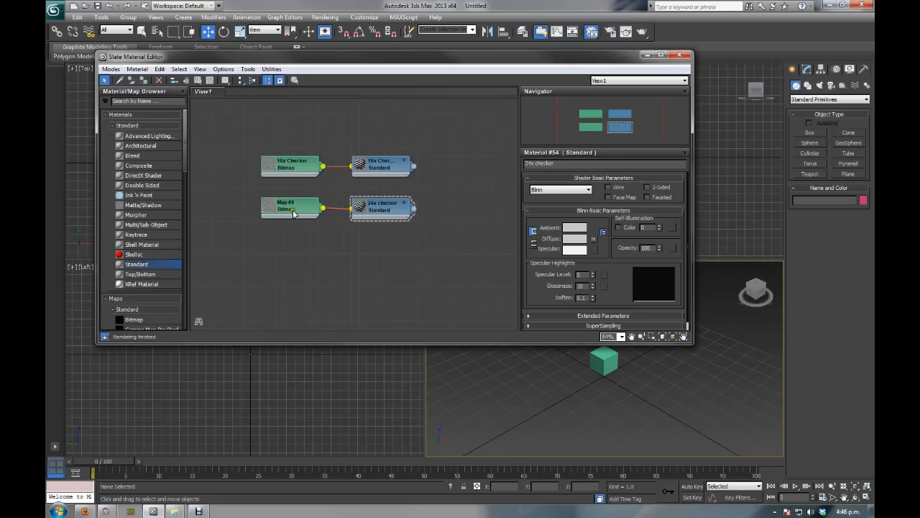
click(288, 209)
text(24x Check)
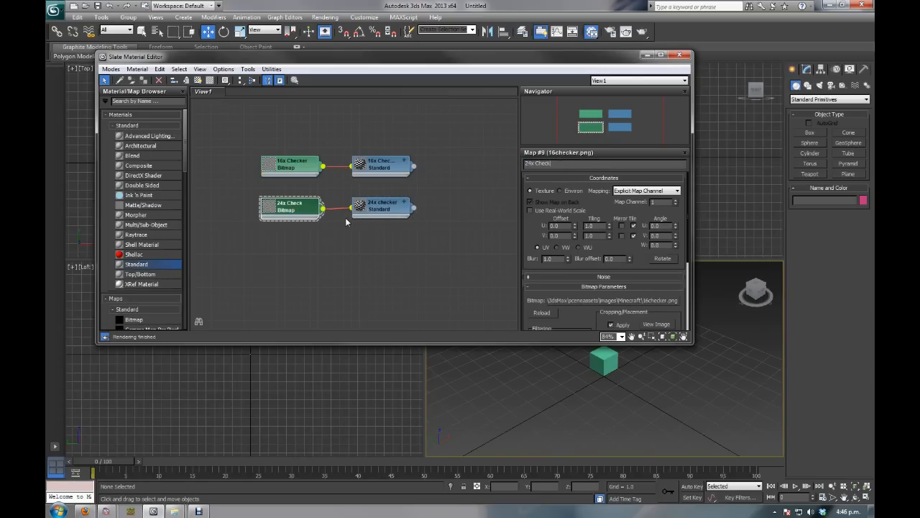
click(380, 208)
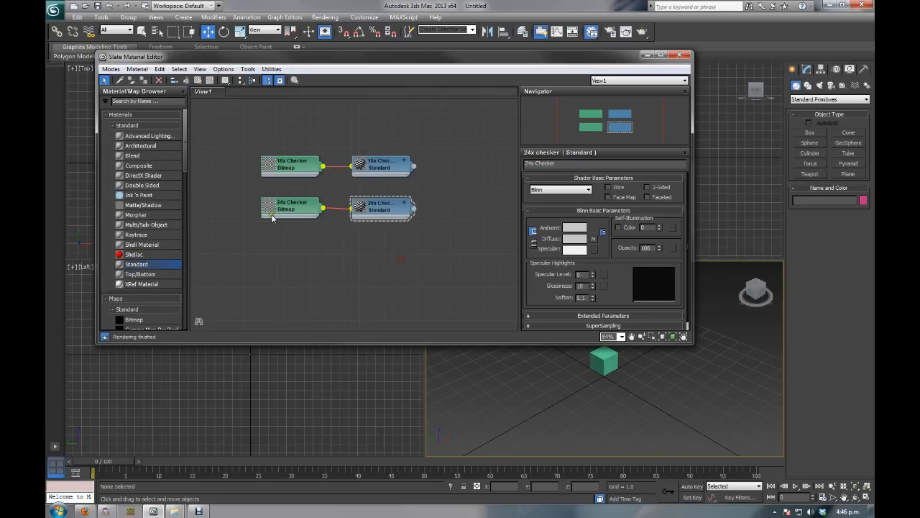
Step: Swap the 24x Checker bitmap's image from 16checker to 24checker.png
click(291, 207)
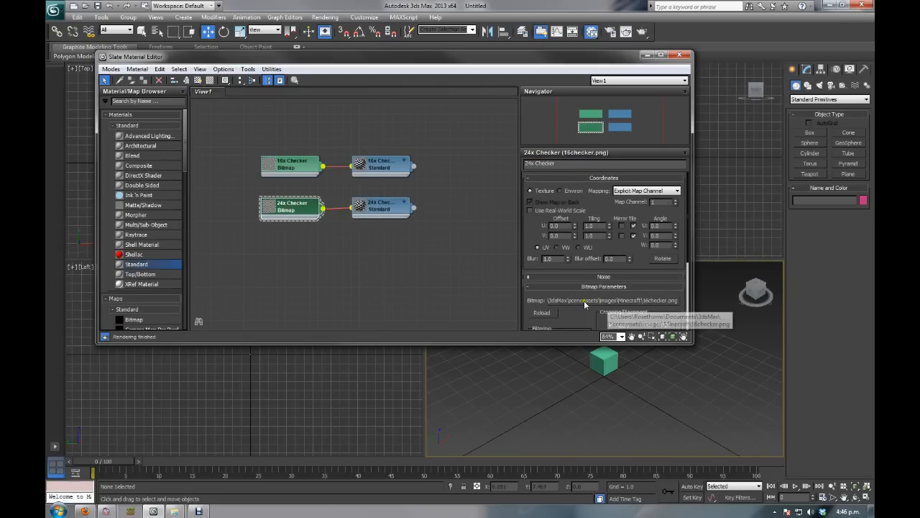
scroll(down, 3)
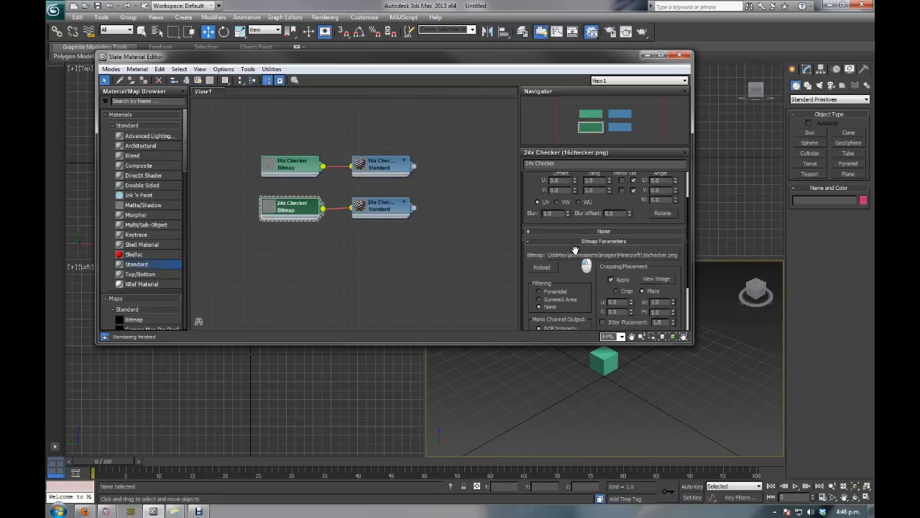
mouse_move(616, 254)
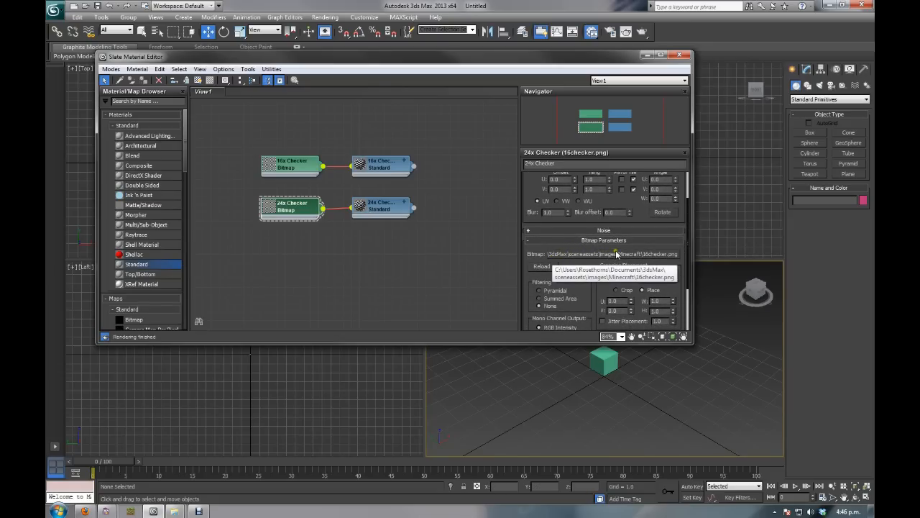
click(614, 254)
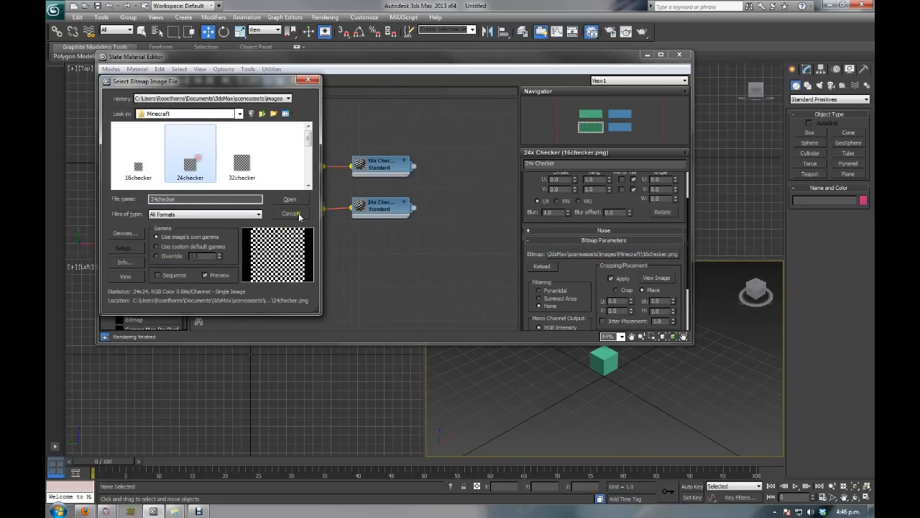
click(291, 213)
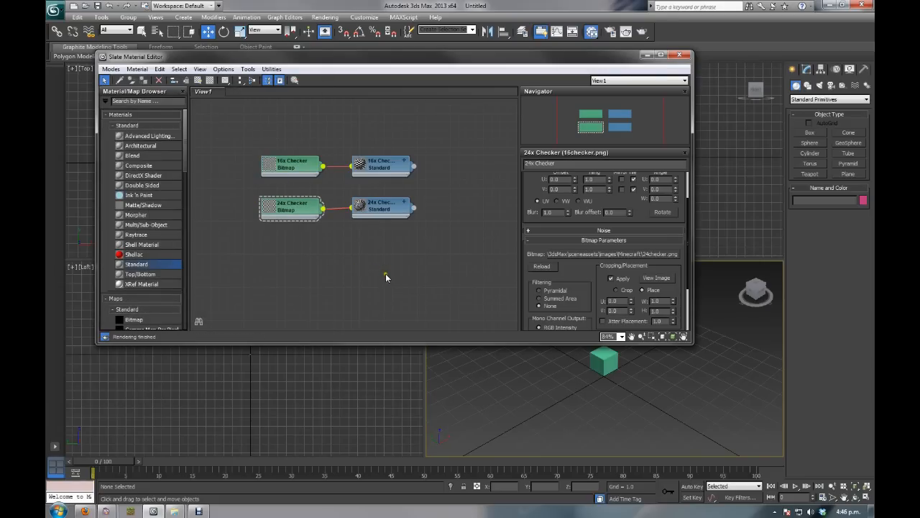
mouse_move(237, 166)
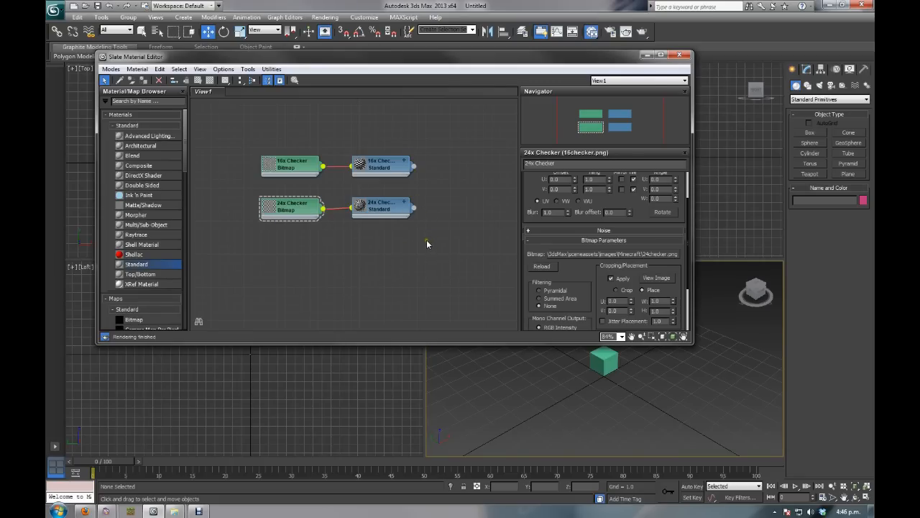
mouse_move(441, 249)
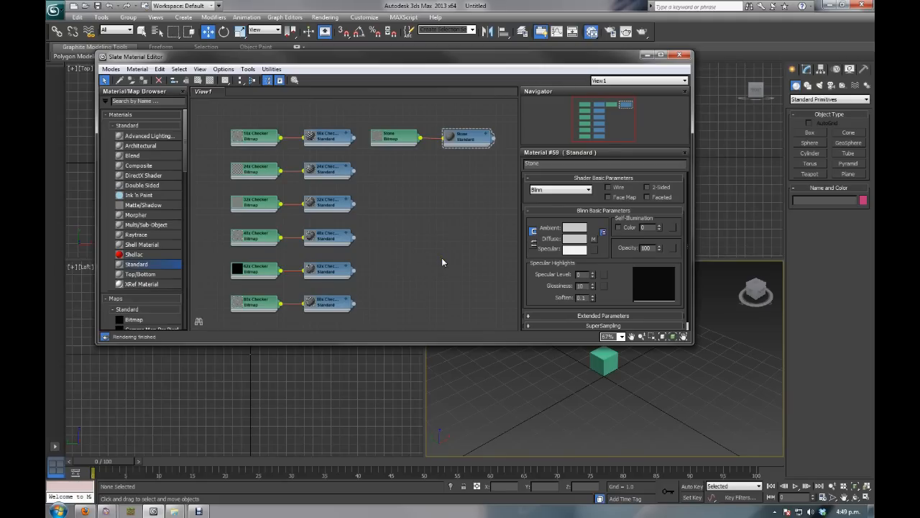
mouse_move(314, 130)
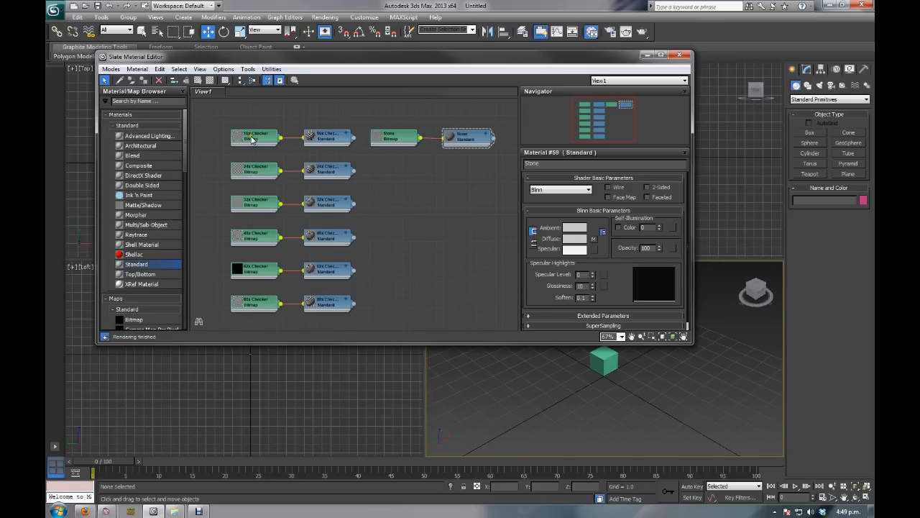
Step: Review the images on the 16x, 24x and other checker maps, then select the Stone material
click(254, 137)
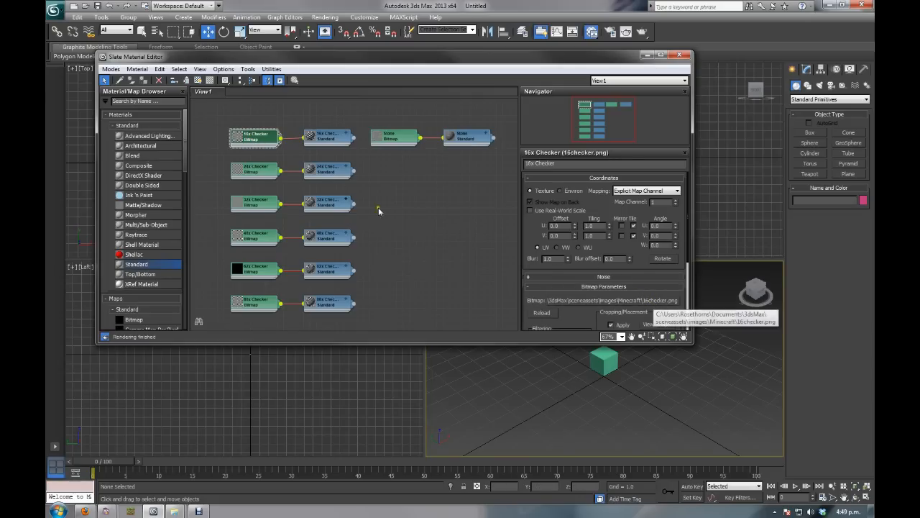
click(253, 170)
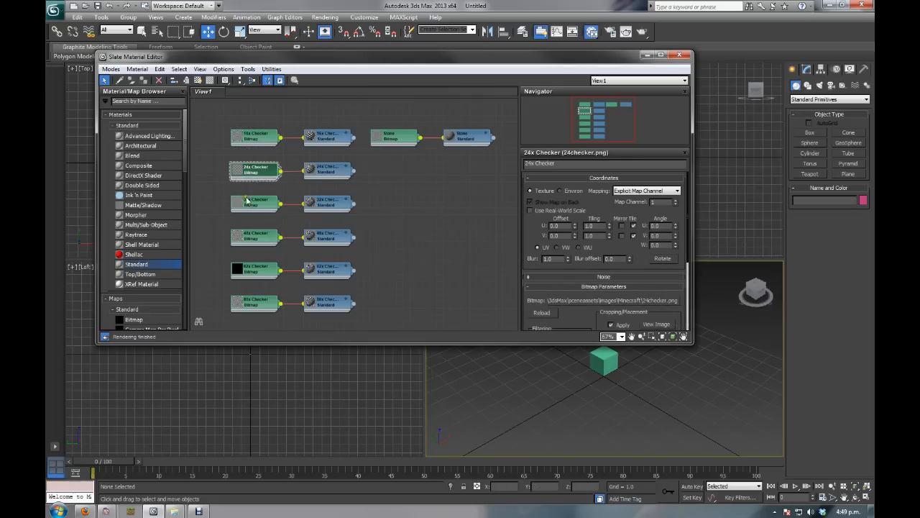
click(254, 237)
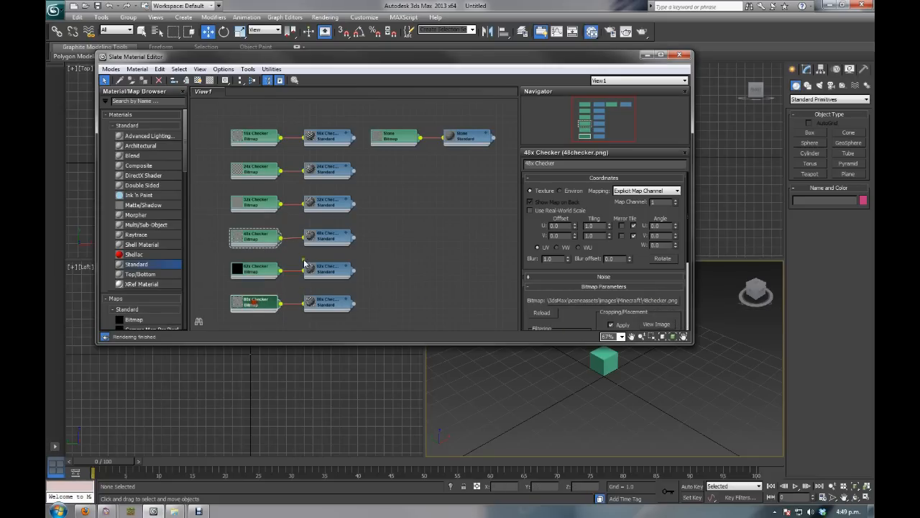
click(394, 137)
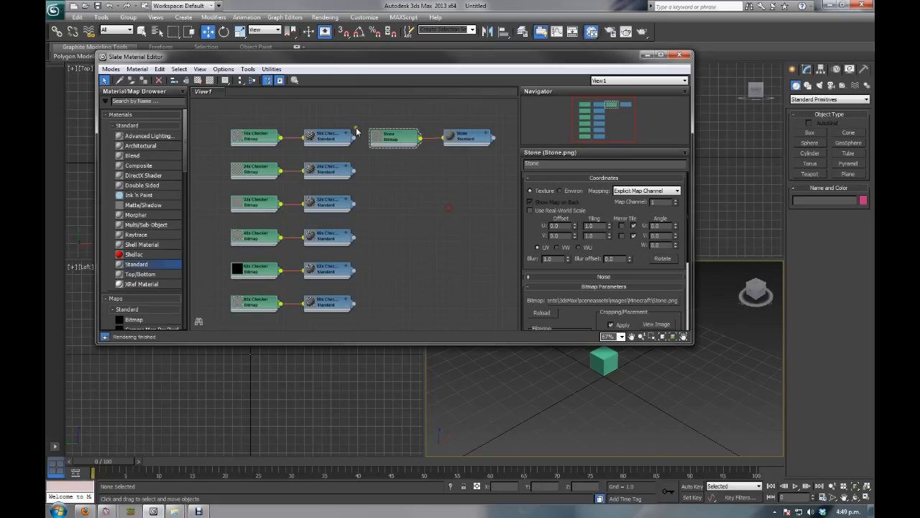
mouse_move(457, 207)
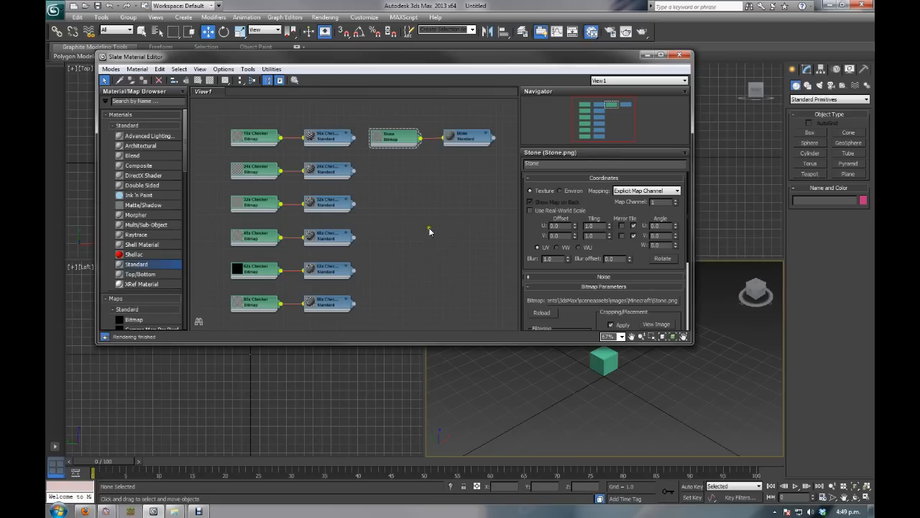
click(467, 136)
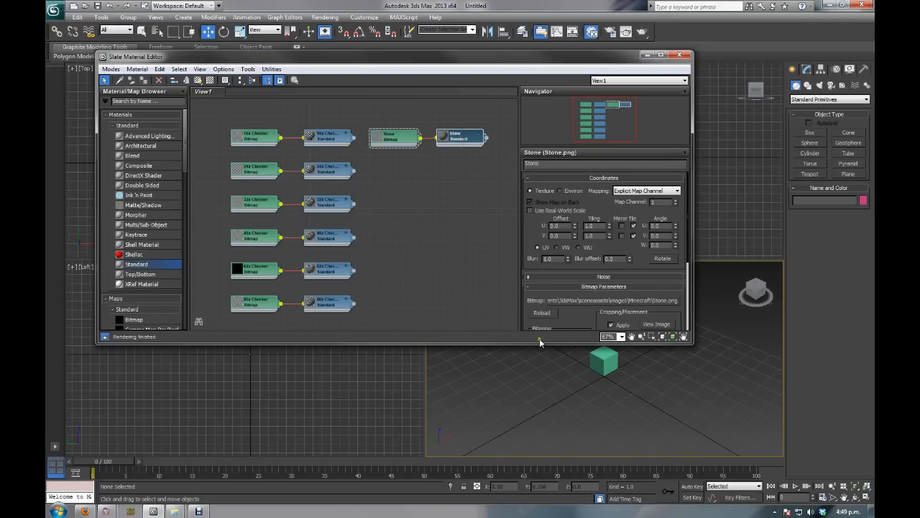
mouse_move(476, 132)
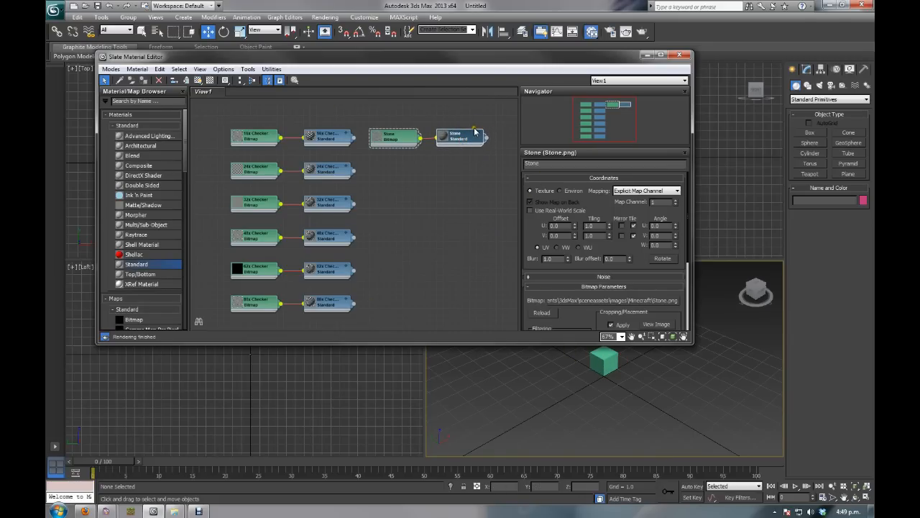
Step: Assign the Stone material to Box001 and show its texture in the viewport
click(604, 359)
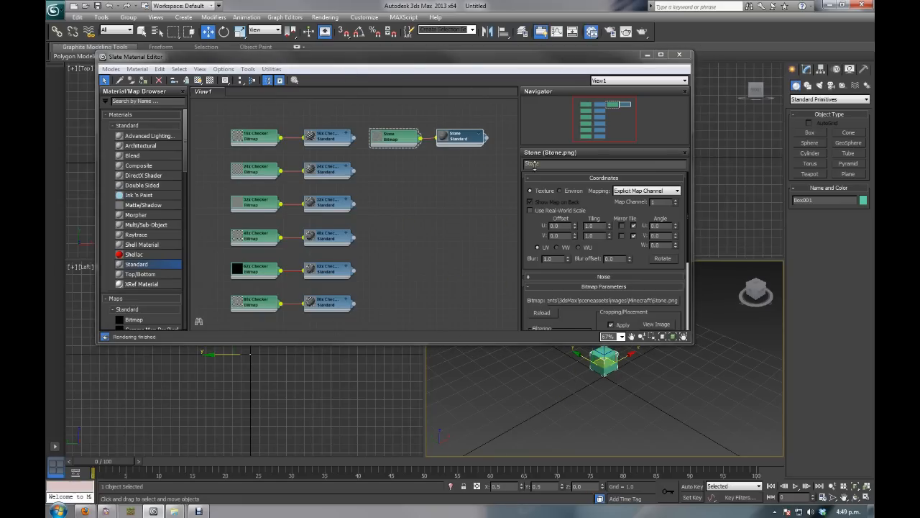
mouse_move(131, 82)
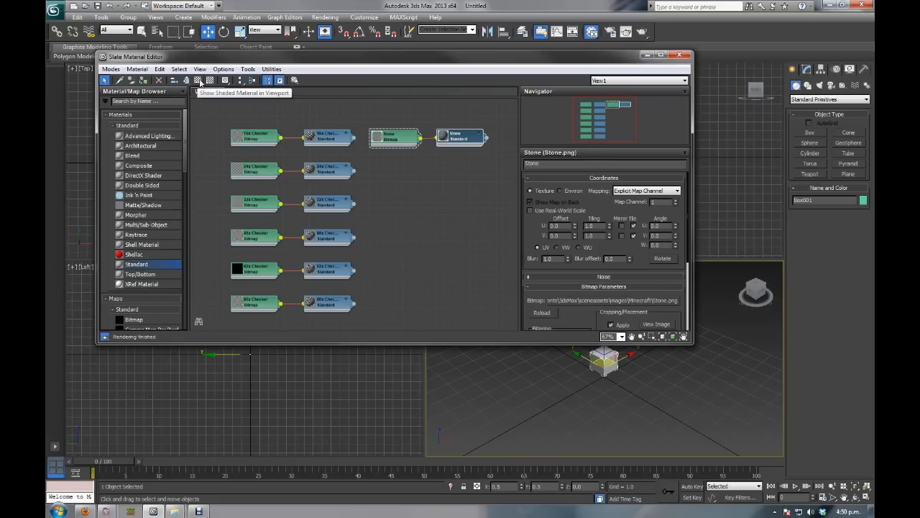
click(460, 137)
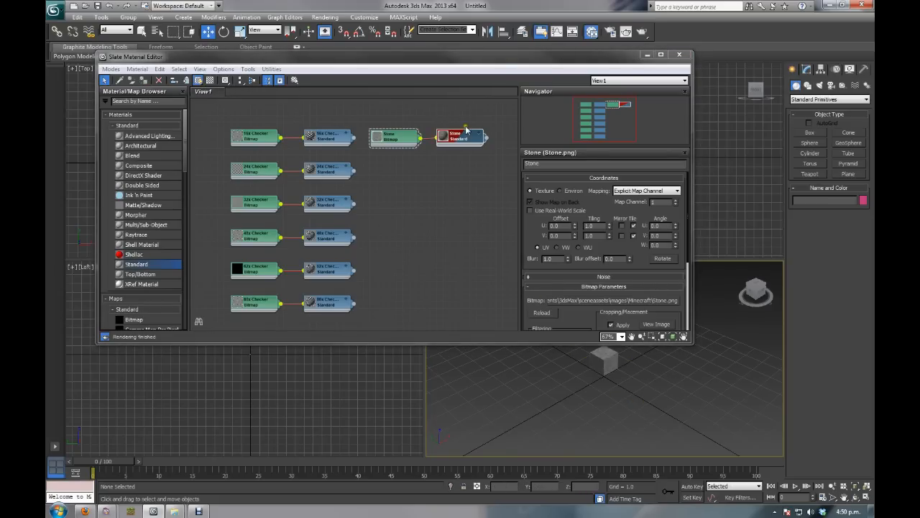
mouse_move(445, 150)
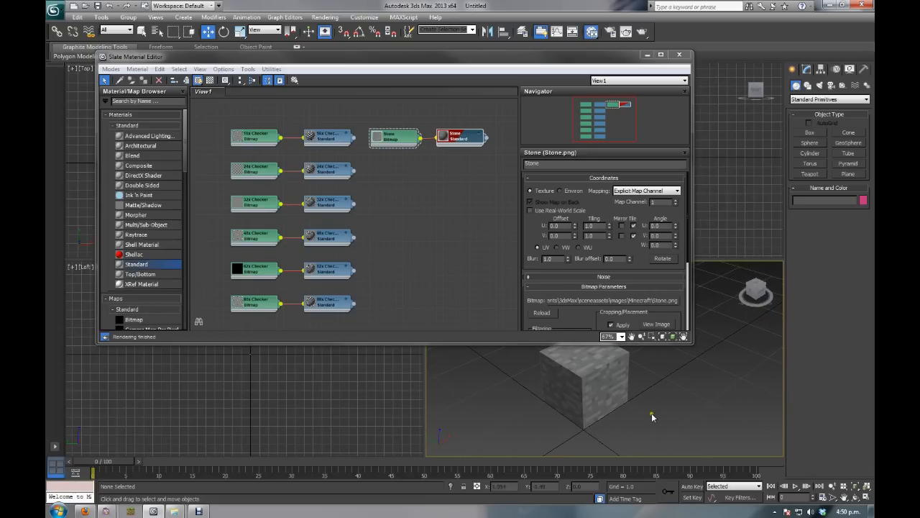
mouse_move(667, 417)
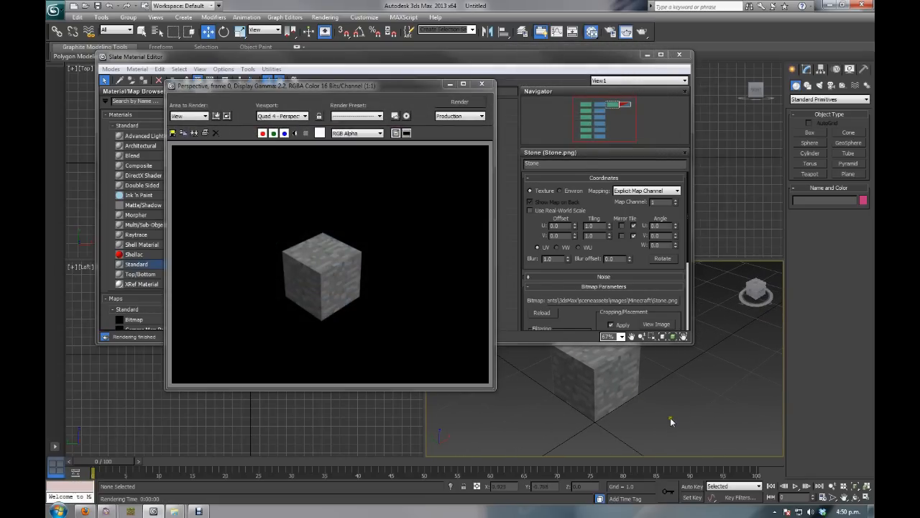
mouse_move(369, 363)
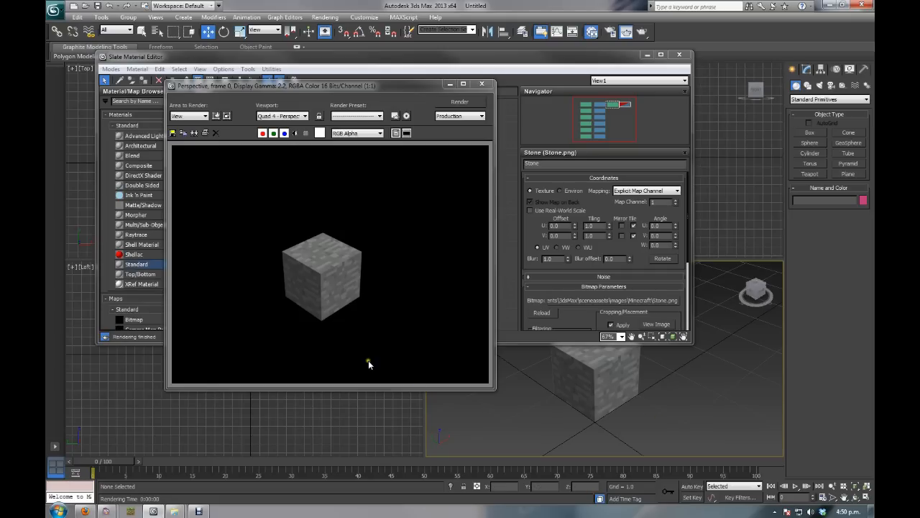
mouse_move(660, 393)
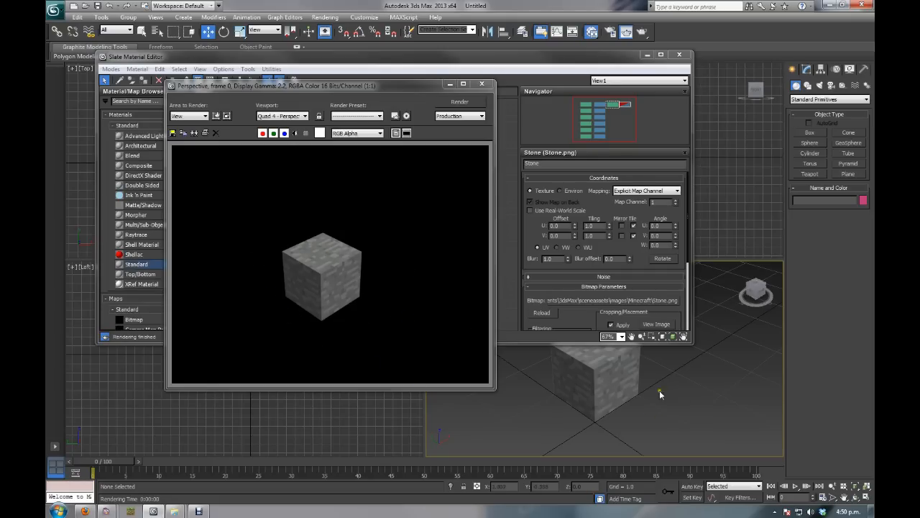
mouse_move(296, 266)
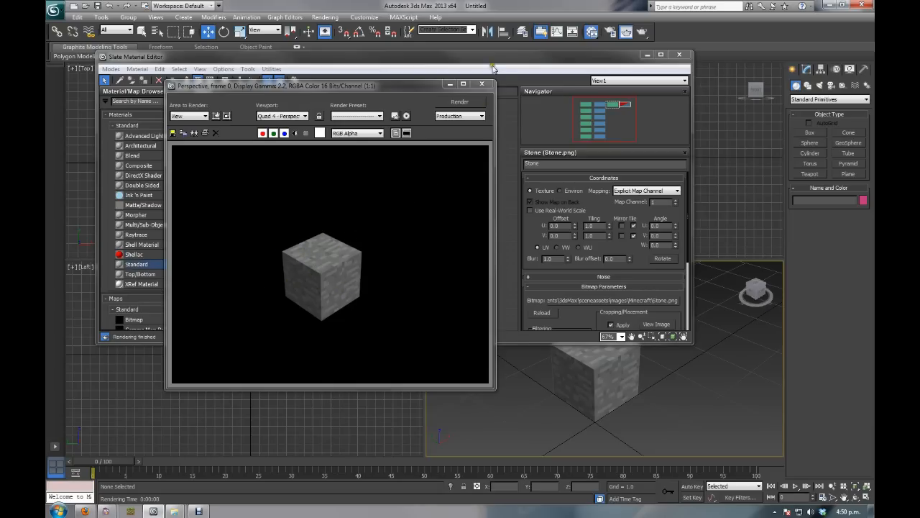
click(482, 84)
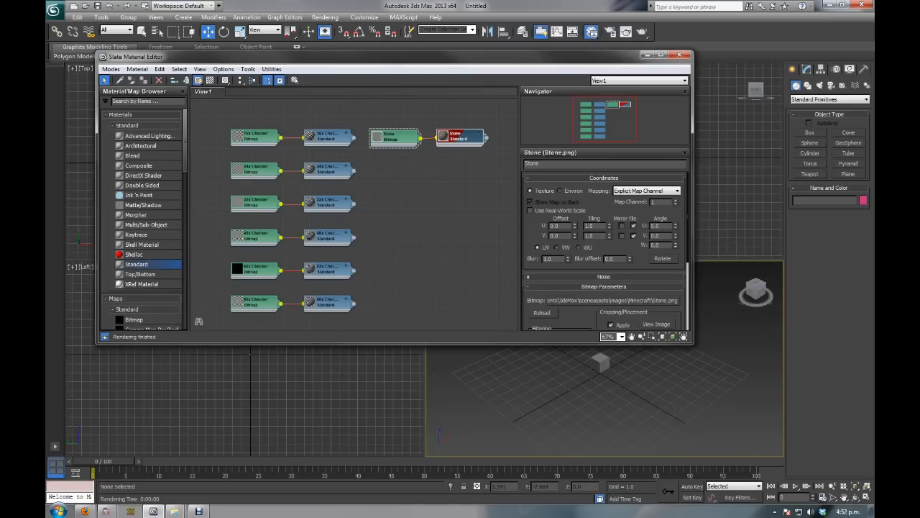
mouse_move(413, 251)
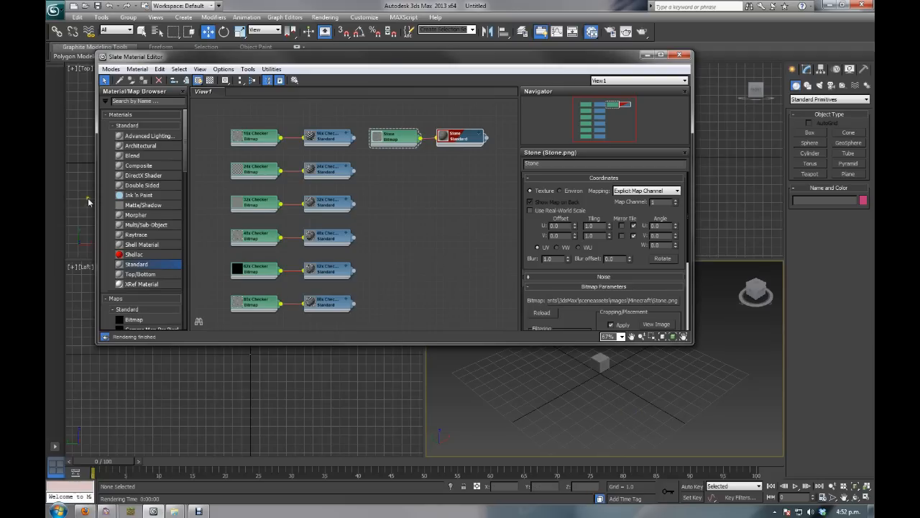
Step: From Save As, create a new folder named Minecraft in the scenes directory
click(55, 10)
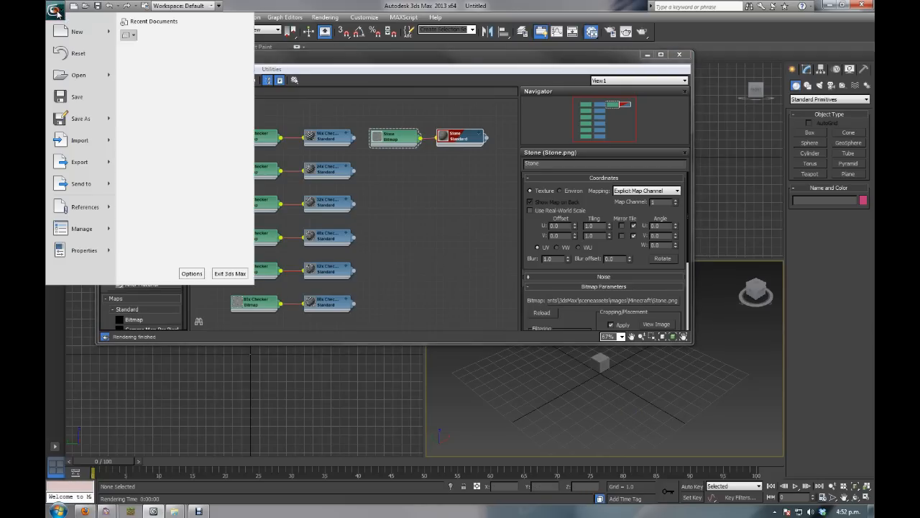
mouse_move(77, 96)
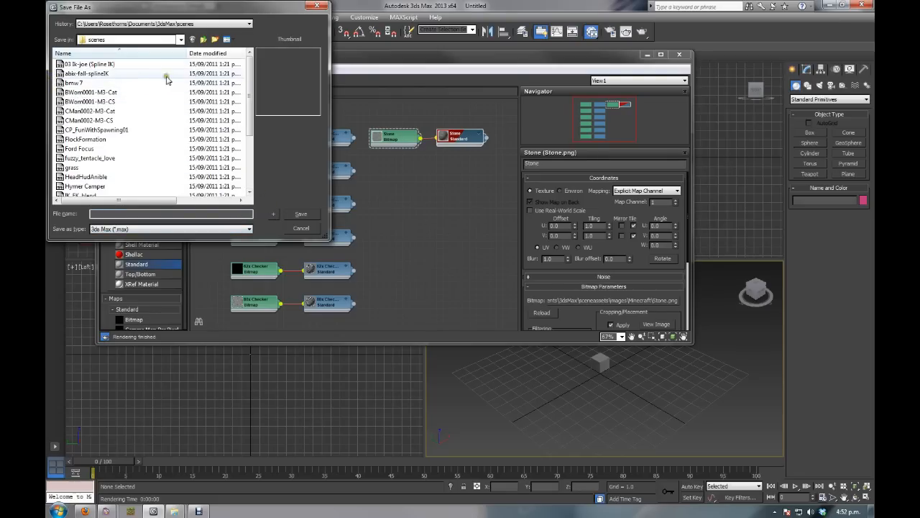
right_click(167, 78)
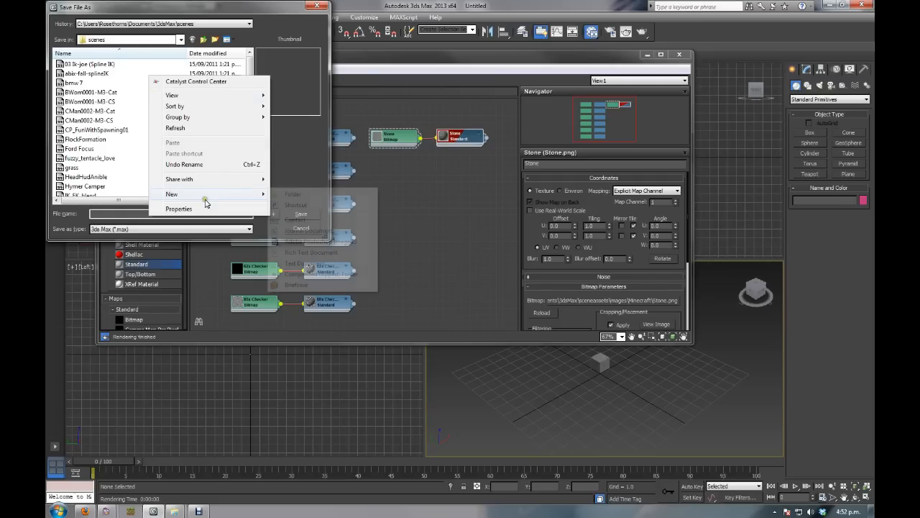
click(292, 193)
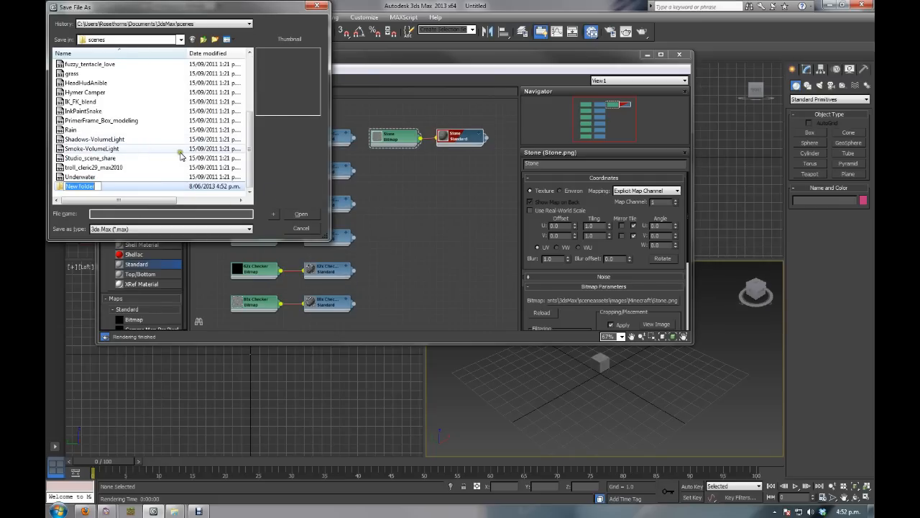
text(M)
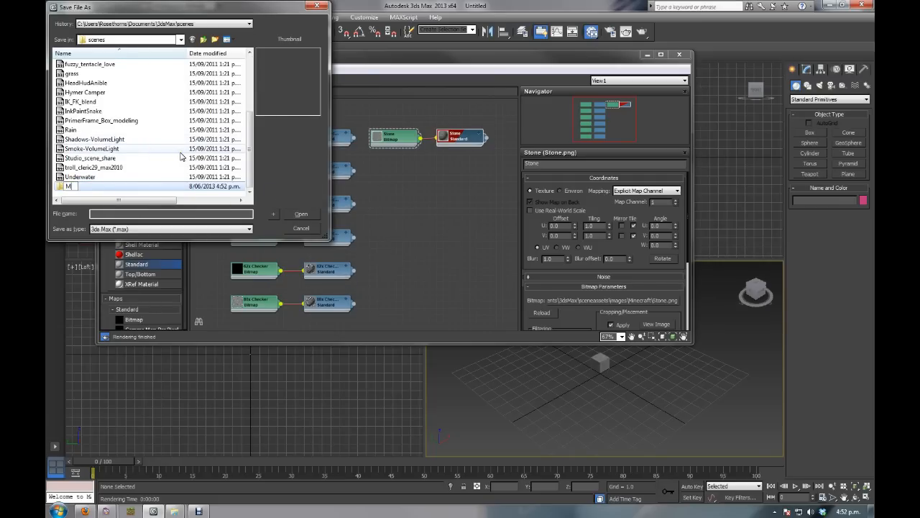
text(inecraft)
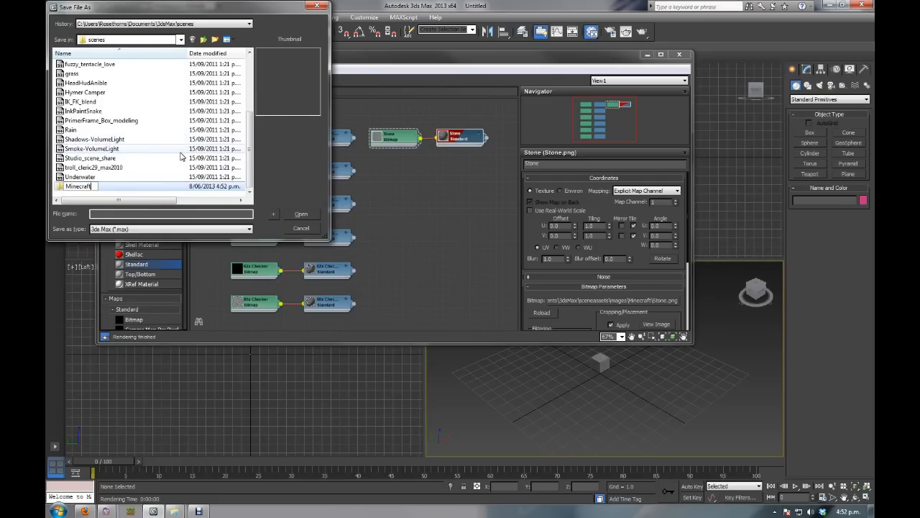
Step: Save the scene inside the Minecraft folder as MCStudio.max
double_click(77, 186)
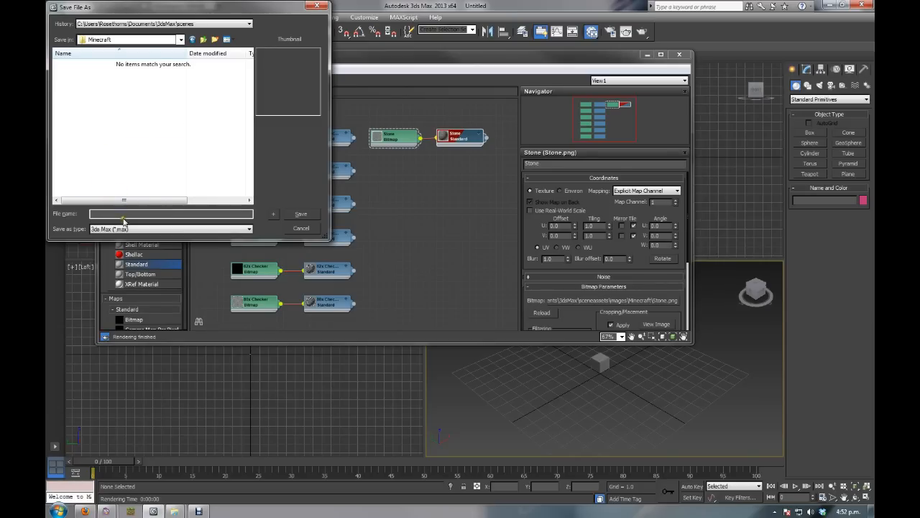
text(MCStudio)
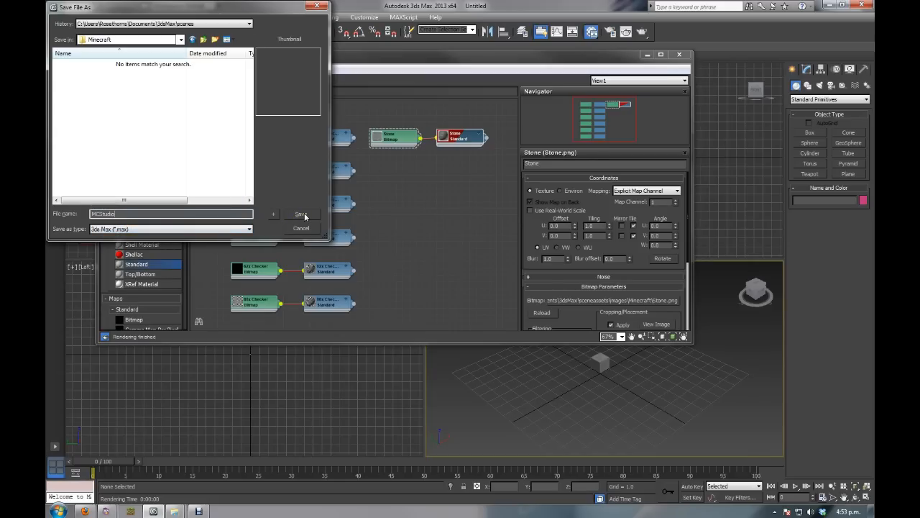
click(301, 215)
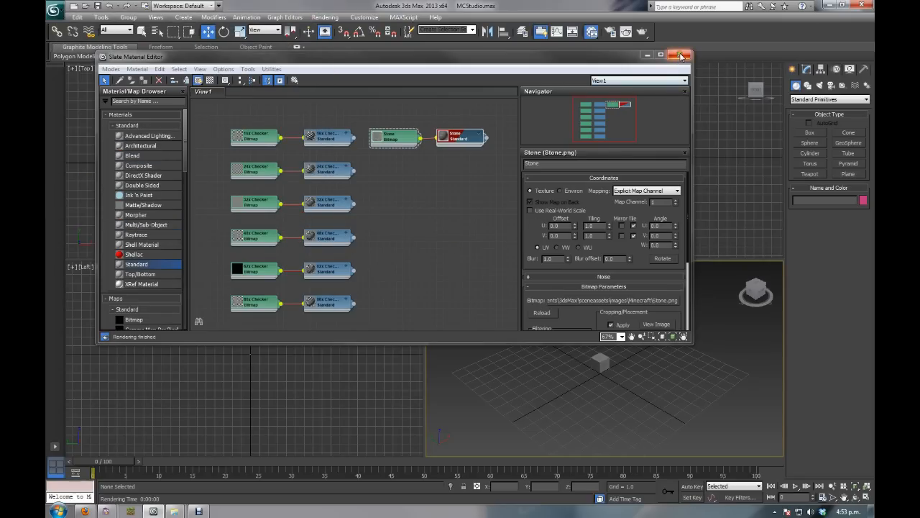
Step: Close the Slate Material Editor and reopen MCStudio.max from the Minecraft folder
click(56, 7)
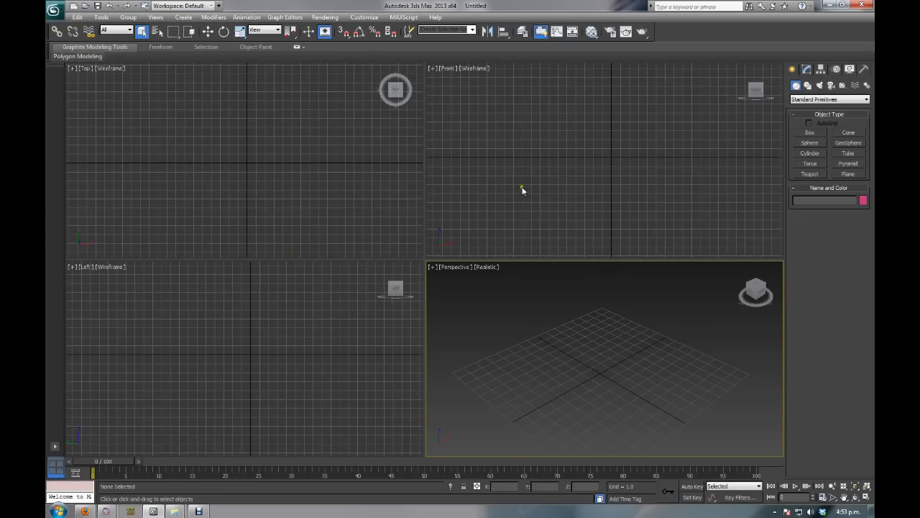
click(55, 6)
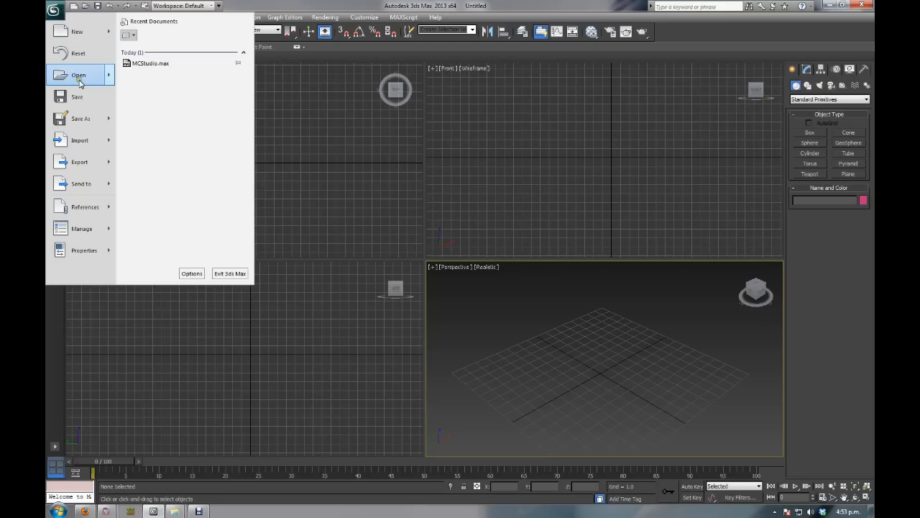
click(78, 74)
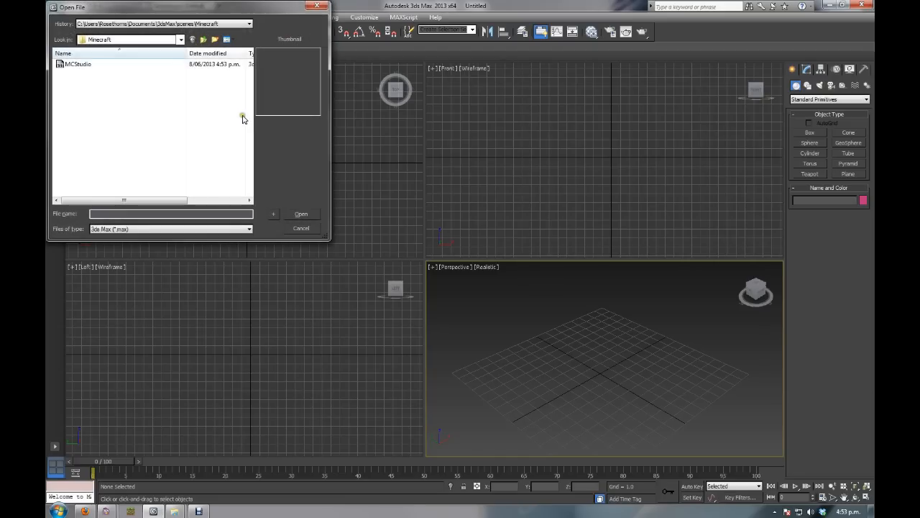
click(79, 64)
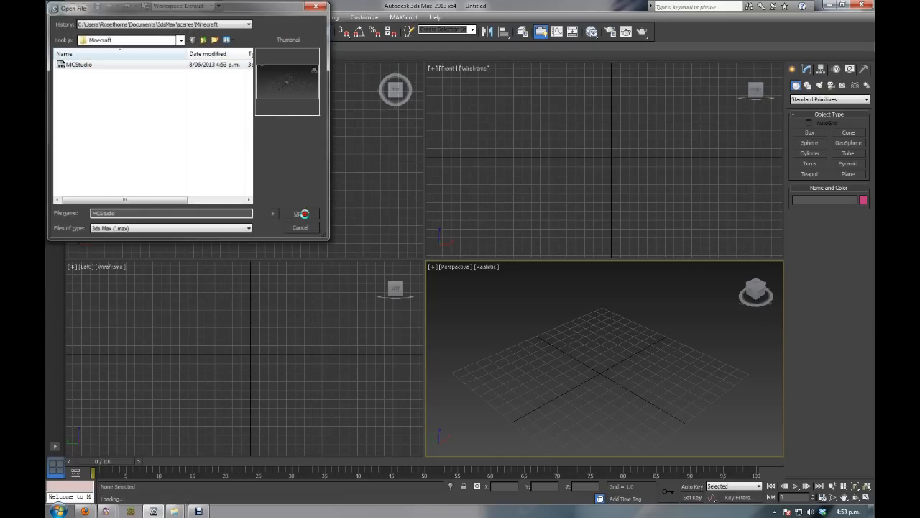
click(298, 214)
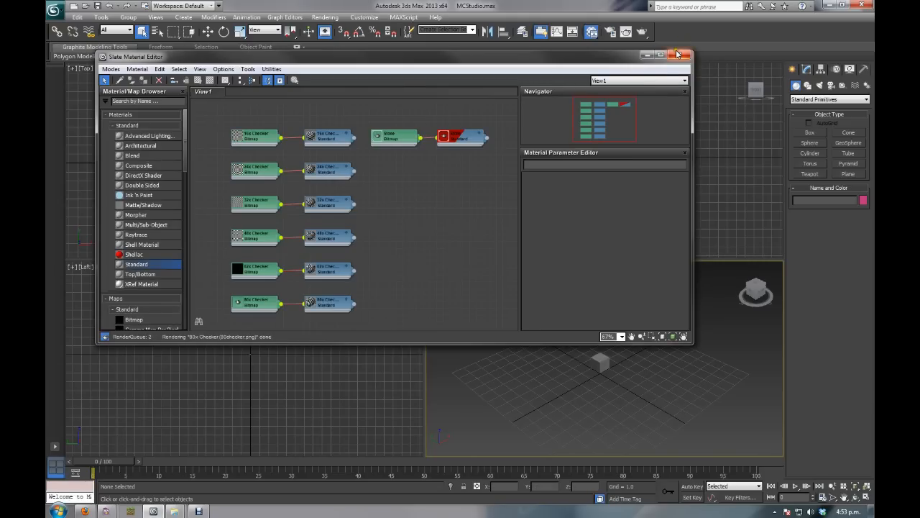
click(676, 54)
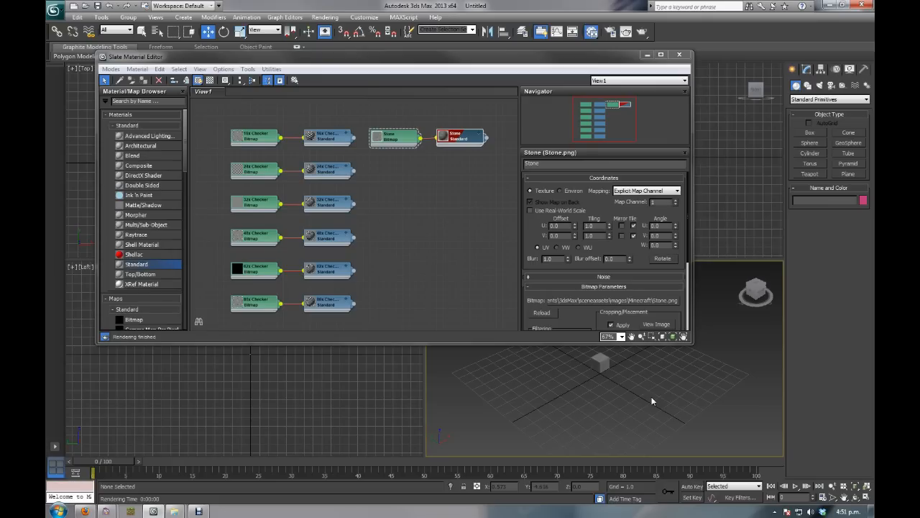
mouse_move(420, 219)
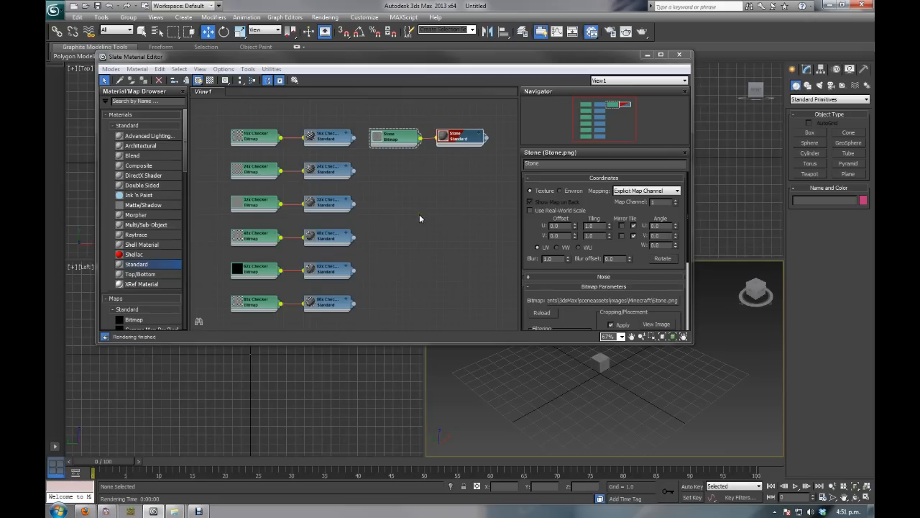